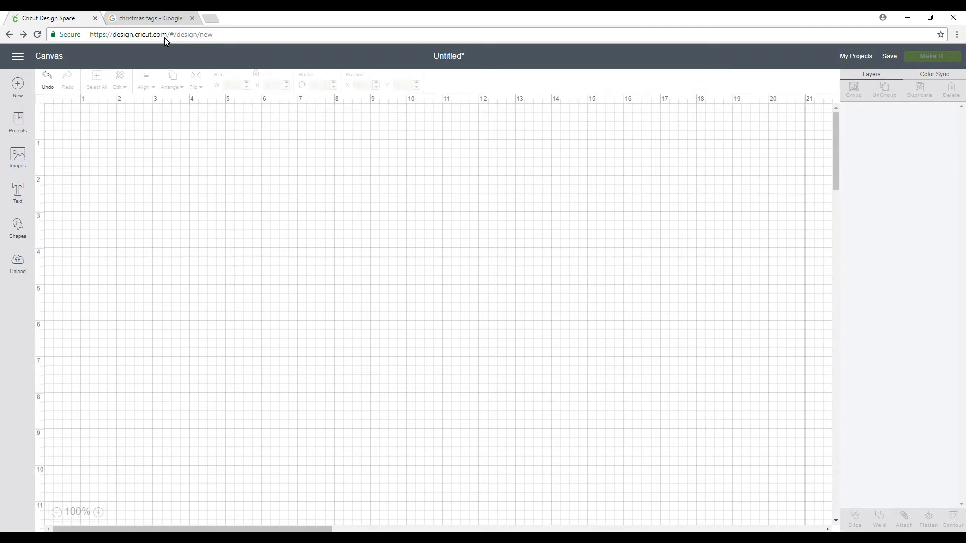
mouse_move(148, 18)
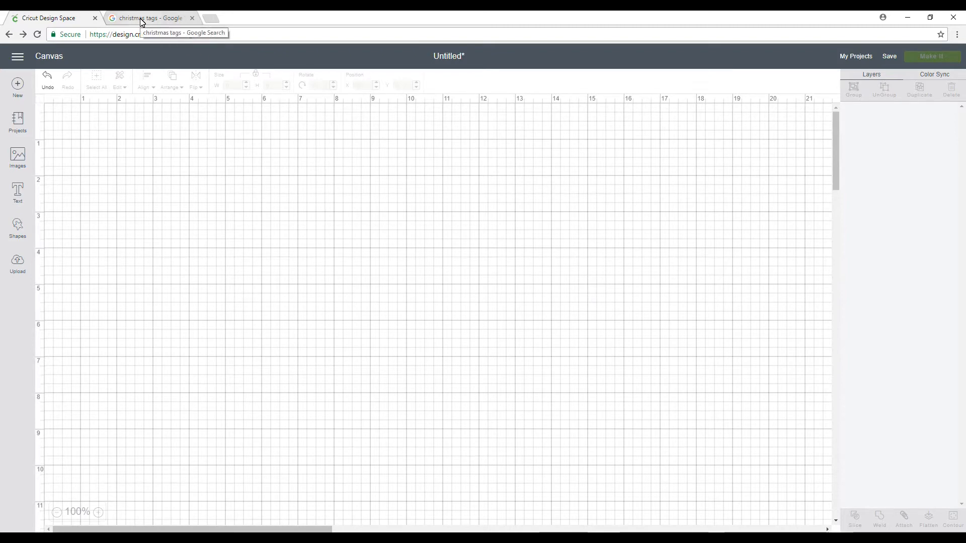
Switch to the christmas tags Google results and scroll to the enlarged Holly Jolly Christmas tag
click(148, 19)
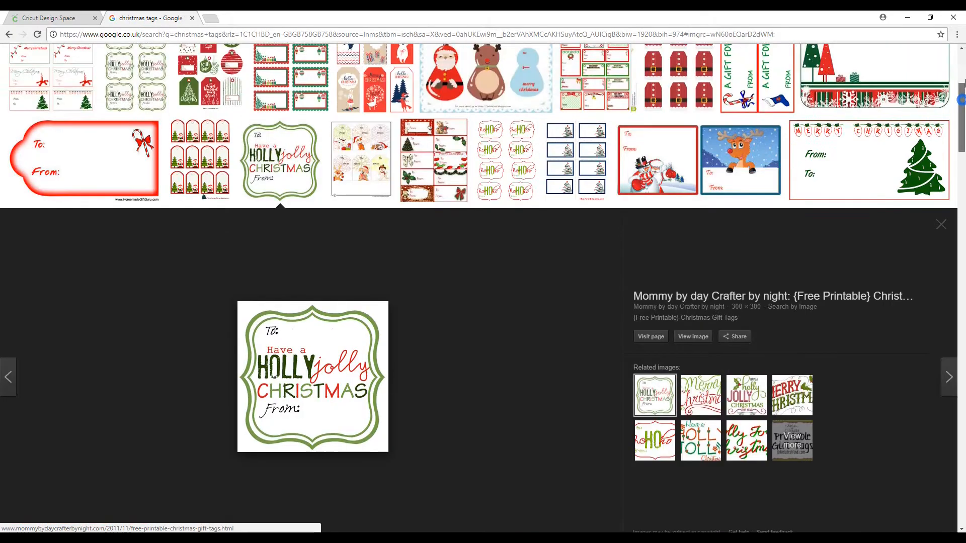
scroll(up, 3)
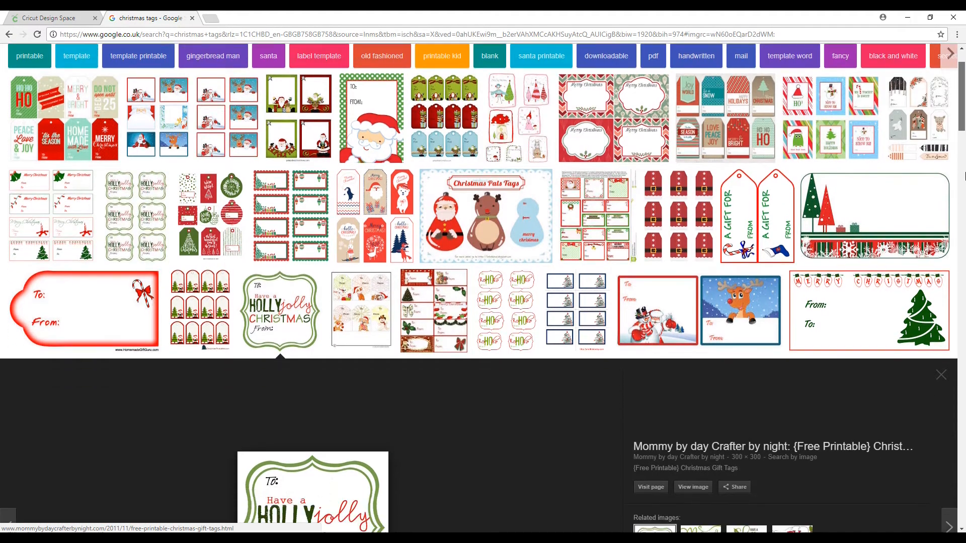
scroll(down, 3)
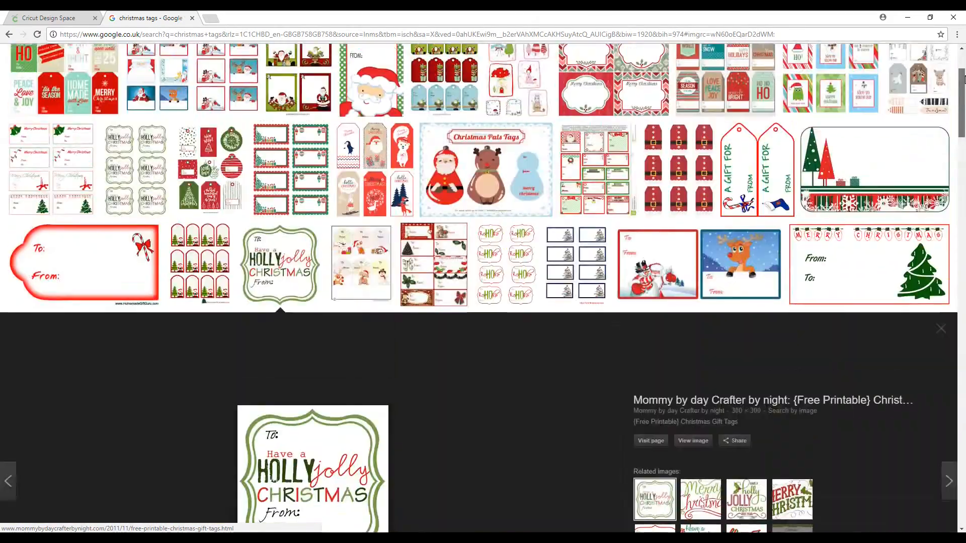
scroll(down, 3)
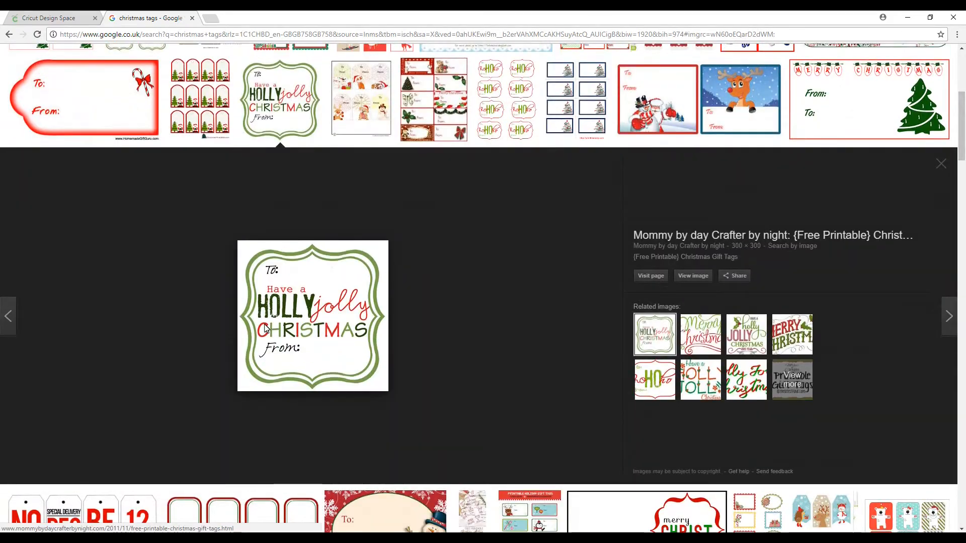
mouse_move(320, 323)
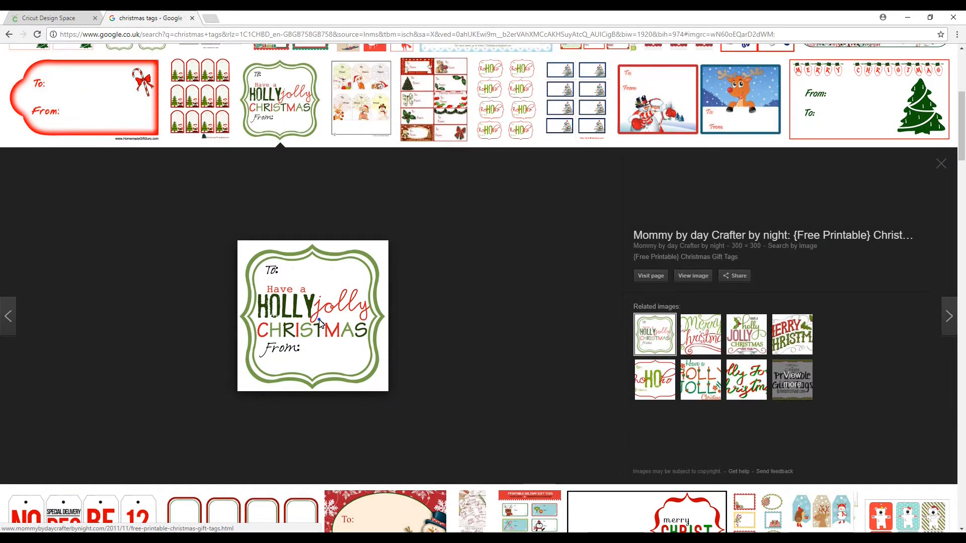
Save the enlarged tag image to Pictures under the name '1 tag'
right_click(319, 325)
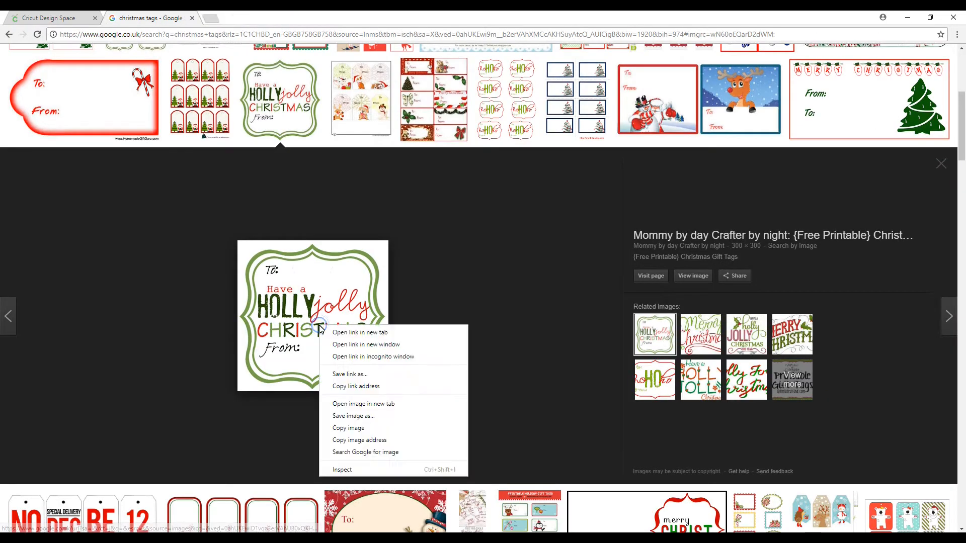
click(353, 416)
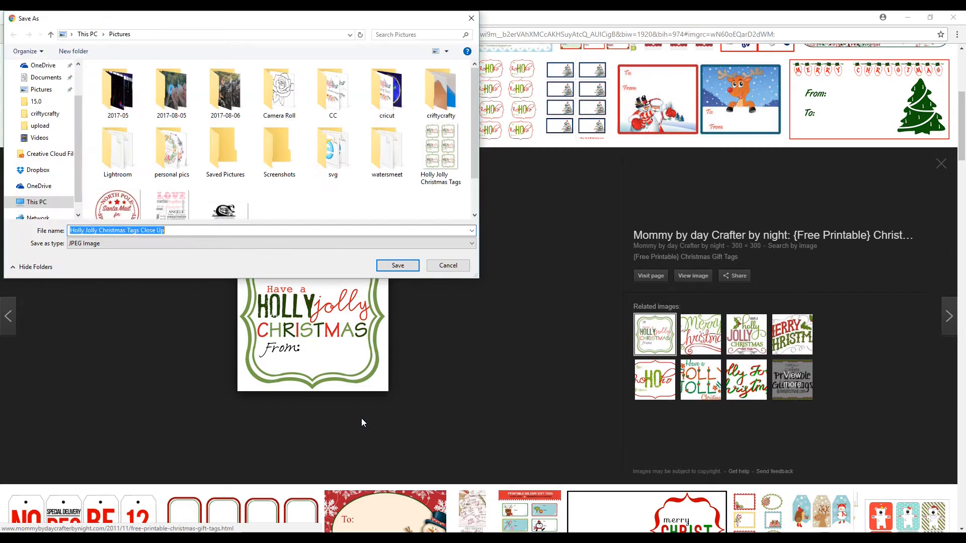
mouse_move(280, 267)
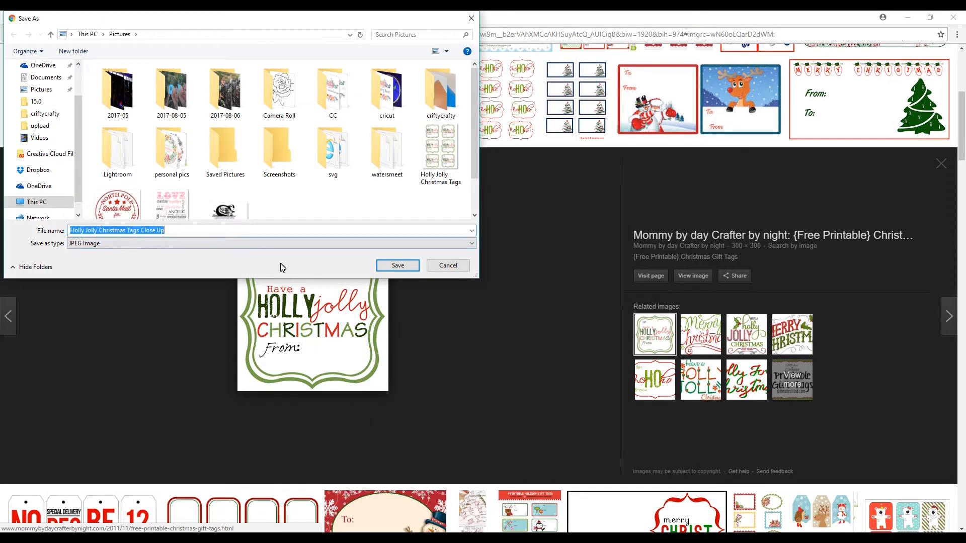
text(1 tag)
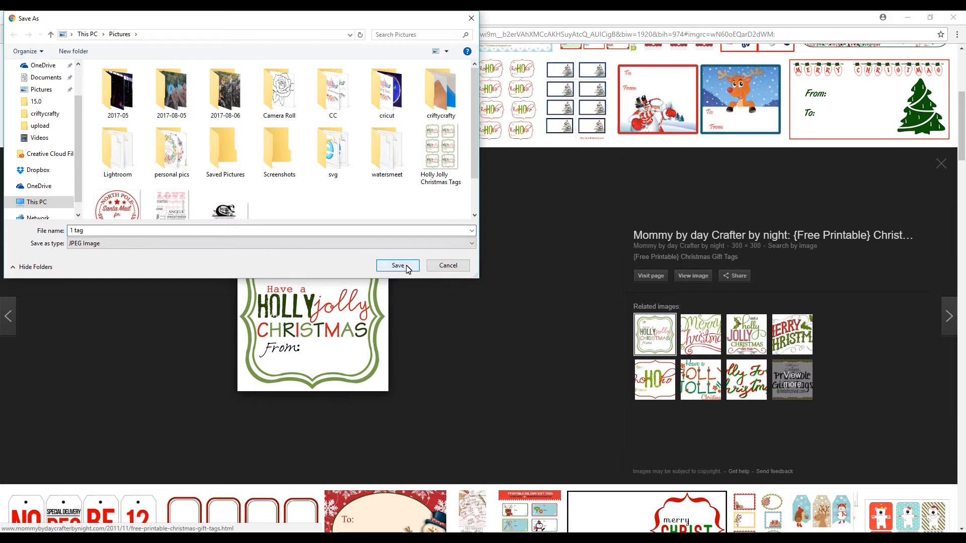
click(398, 265)
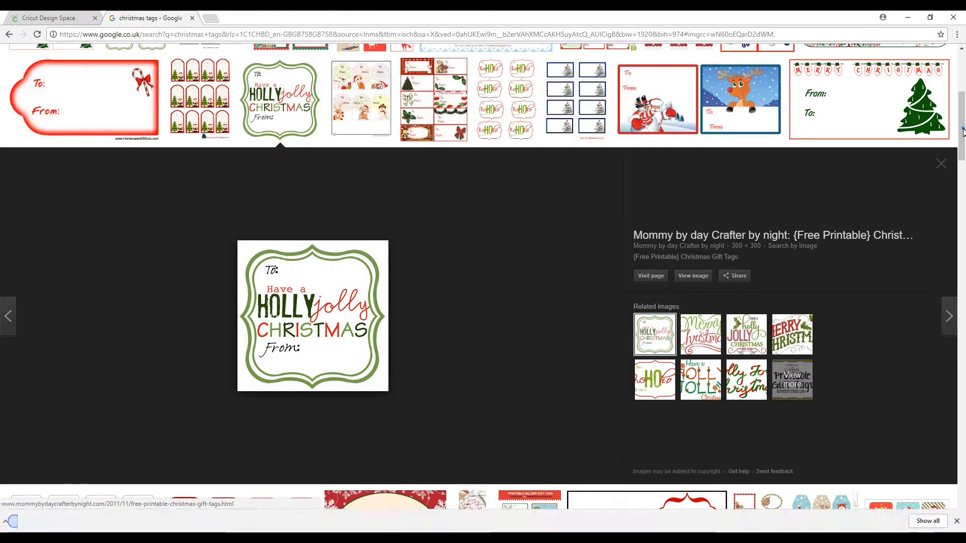
click(941, 163)
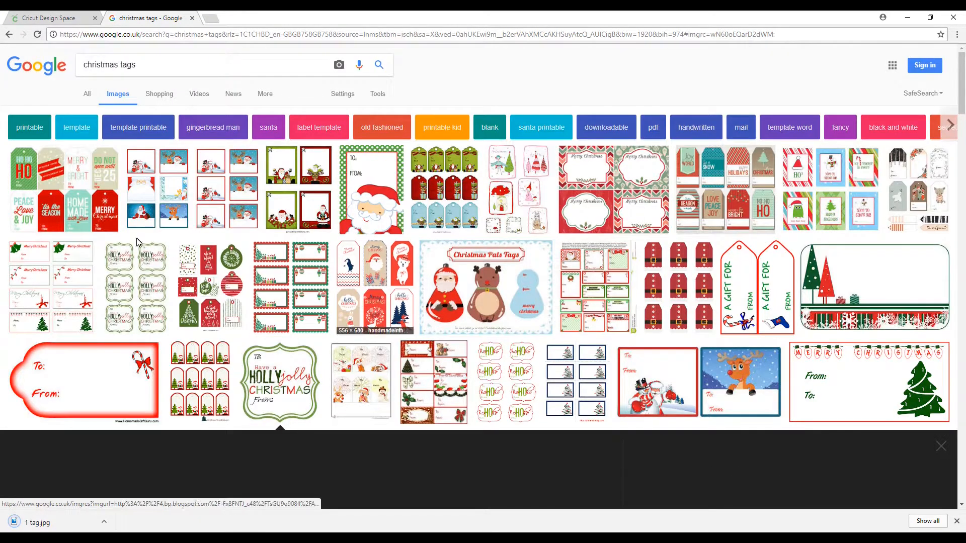
mouse_move(296, 382)
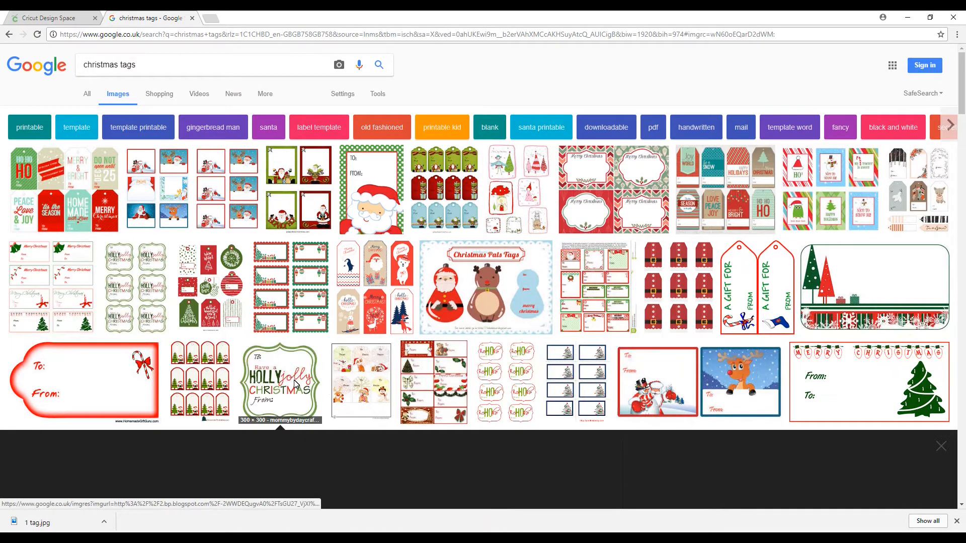
Upload the '1 tag' image file from the computer into Design Space
click(49, 18)
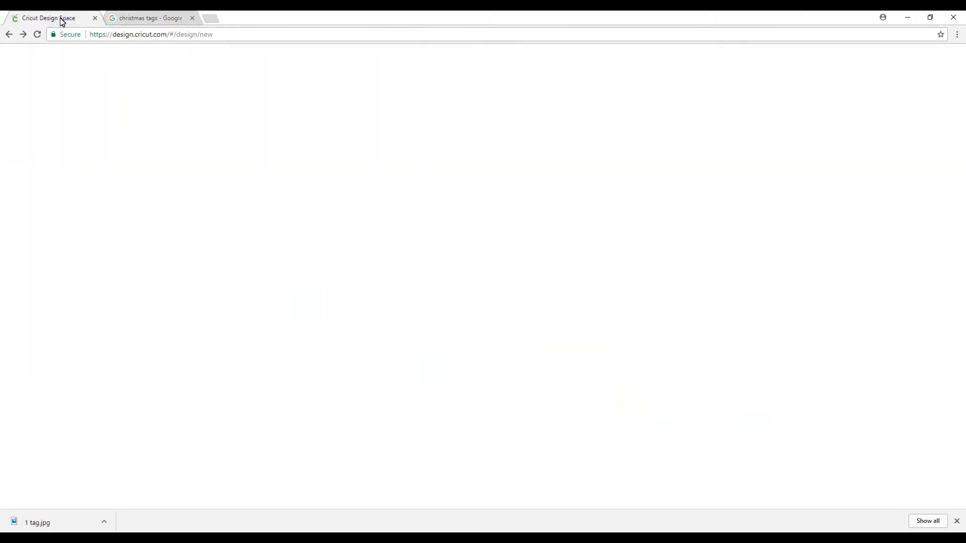
click(17, 262)
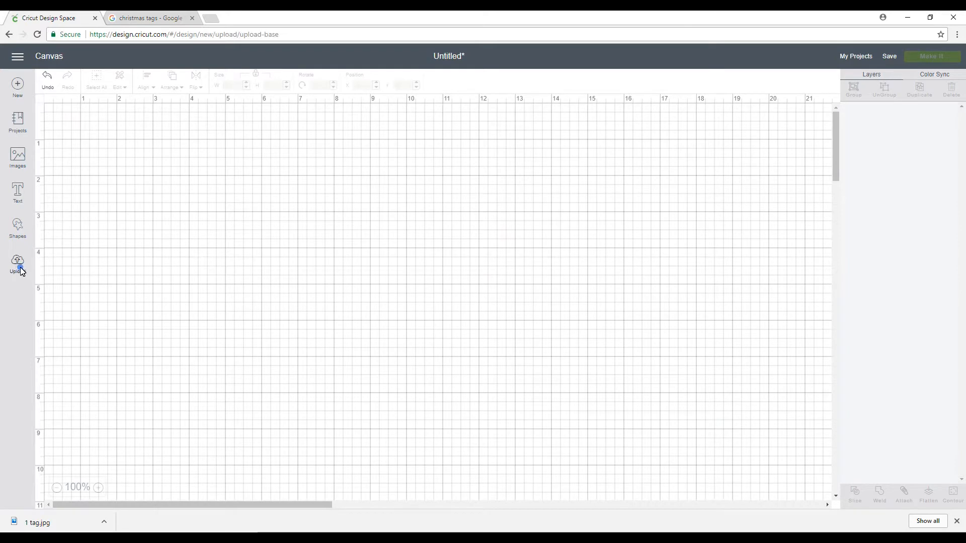
click(17, 261)
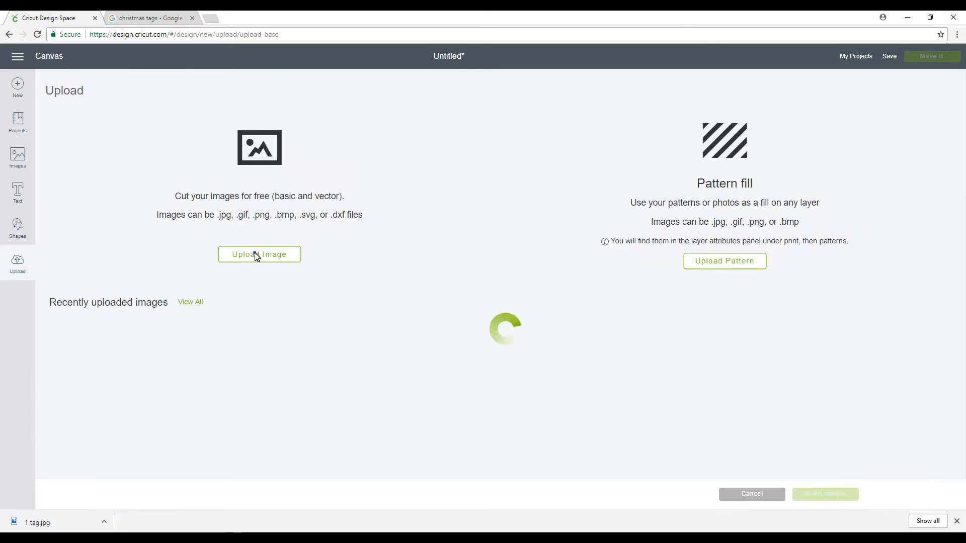
click(258, 254)
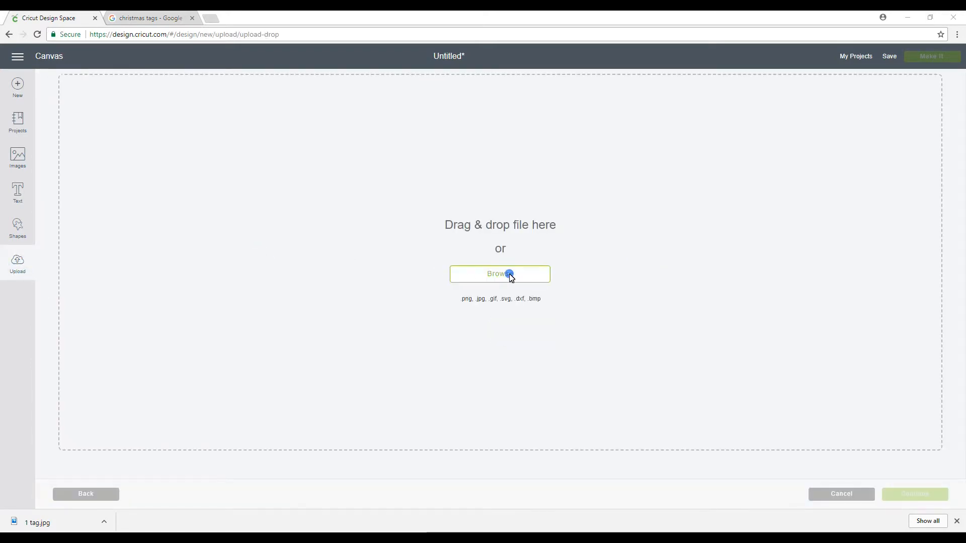
click(500, 273)
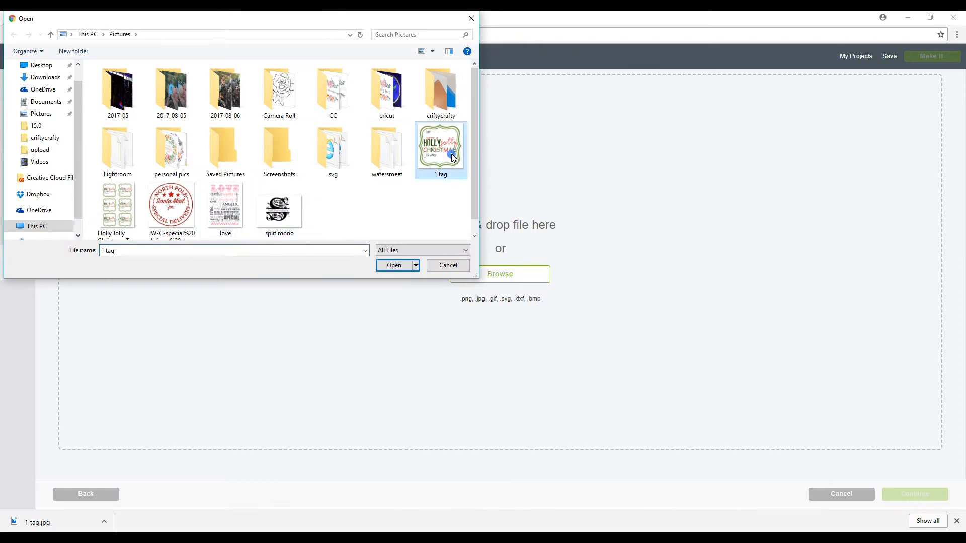
click(393, 266)
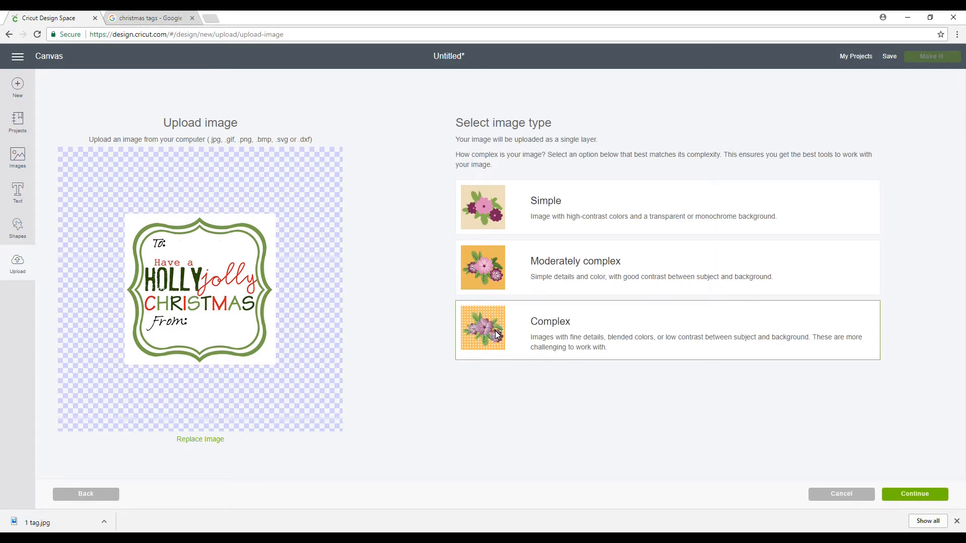
mouse_move(503, 374)
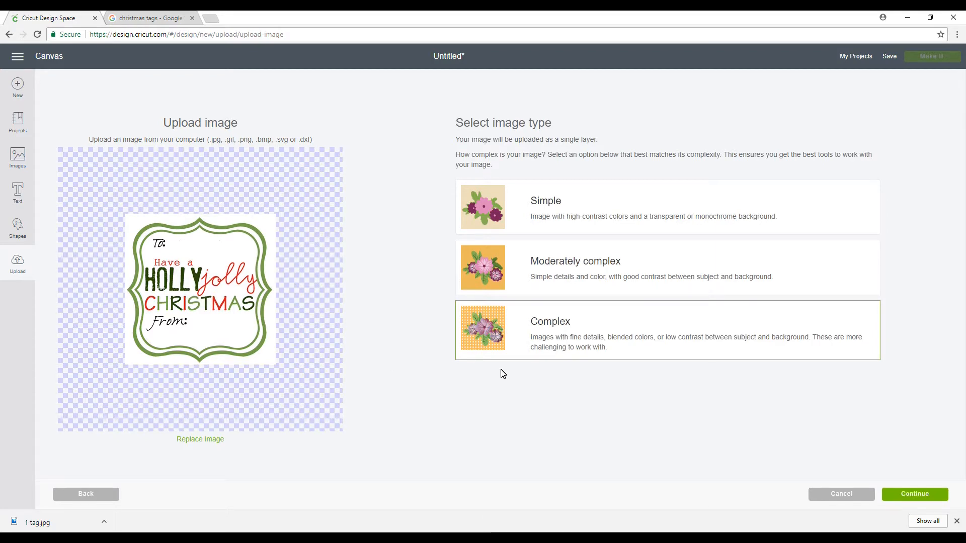
Accept the complex image type and move into the select-and-erase editing step
click(914, 493)
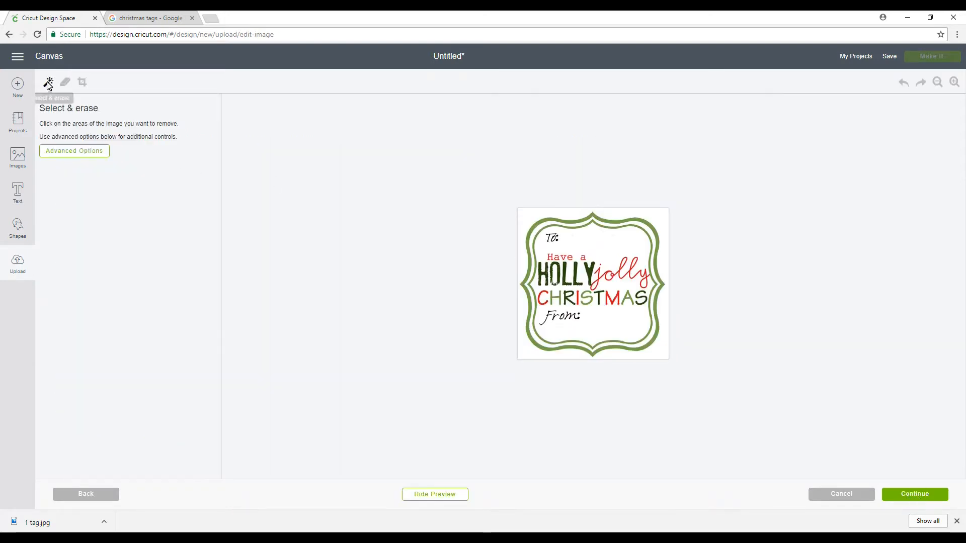
mouse_move(532, 220)
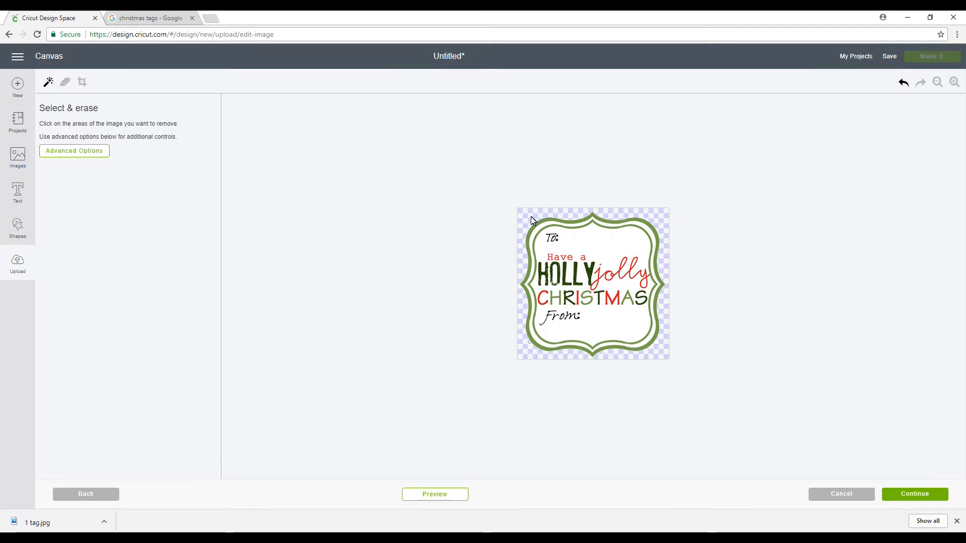
mouse_move(623, 256)
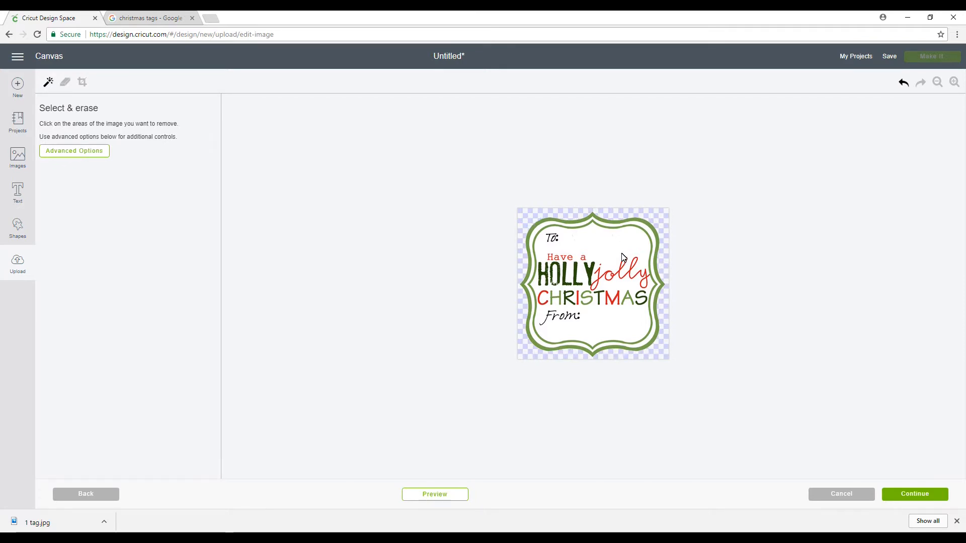
mouse_move(601, 285)
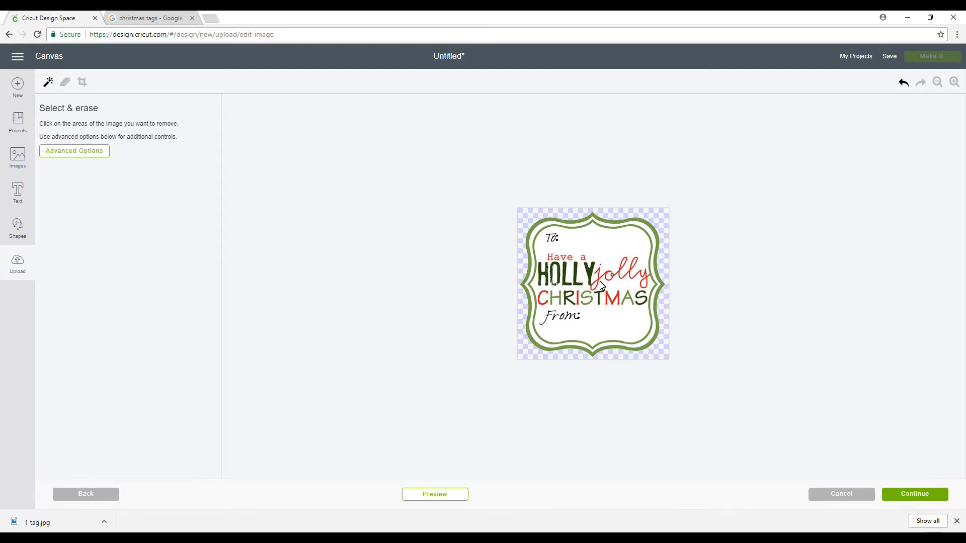
mouse_move(555, 279)
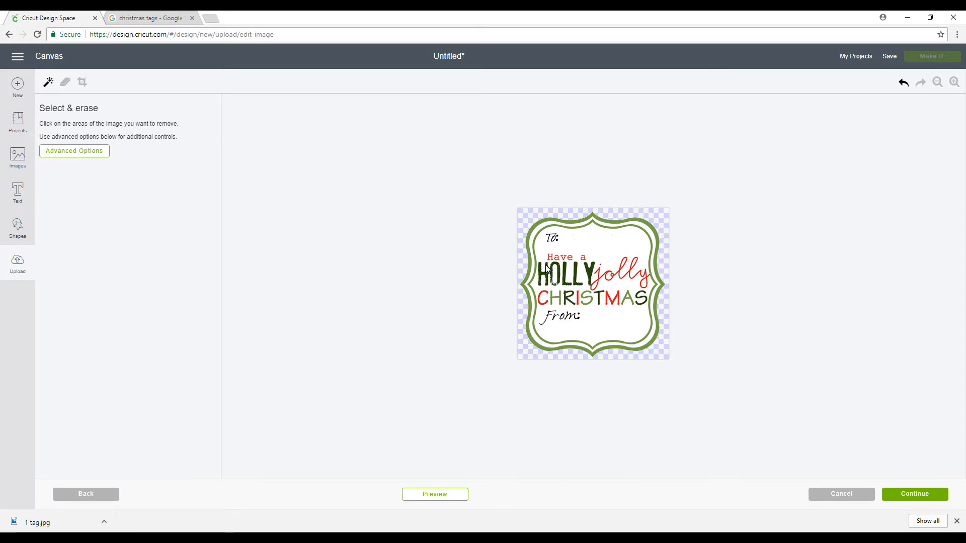
mouse_move(530, 294)
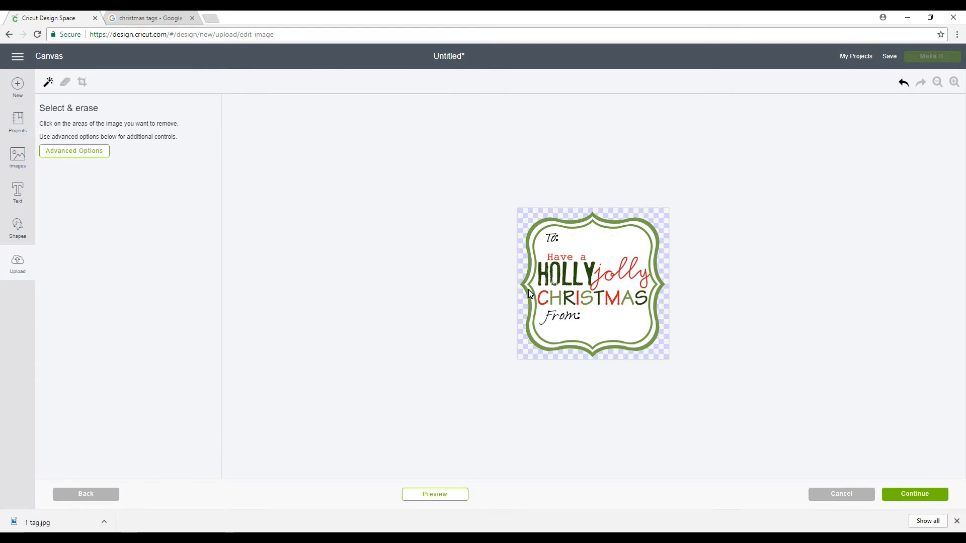
mouse_move(701, 209)
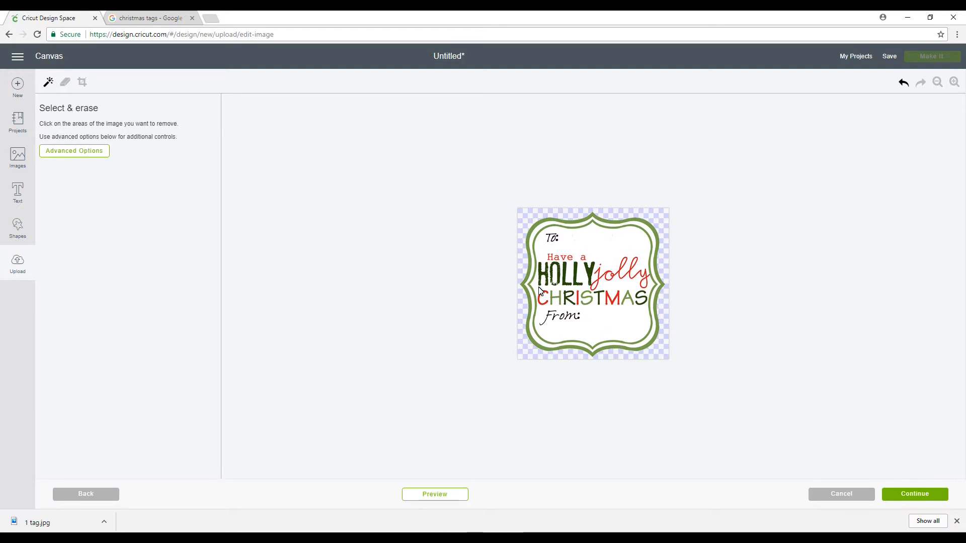
mouse_move(586, 348)
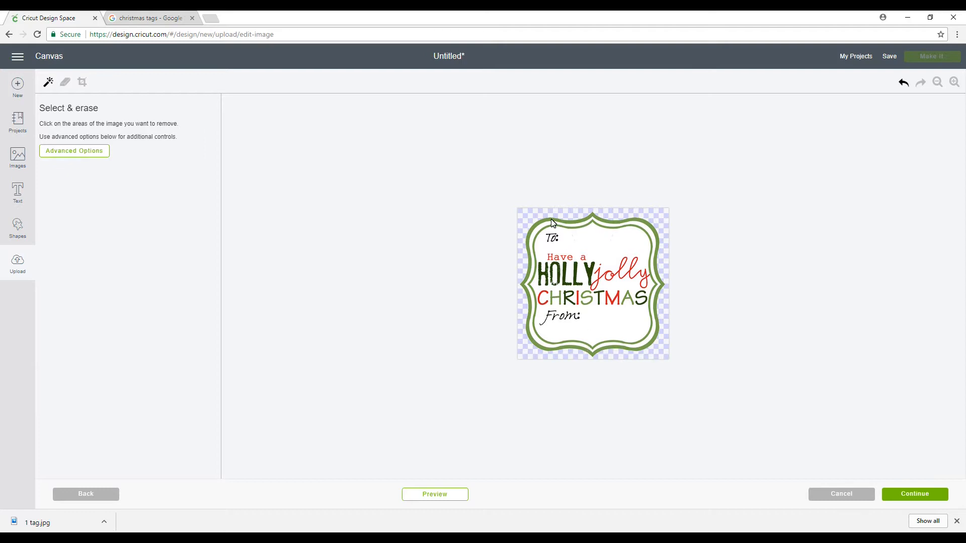
mouse_move(798, 368)
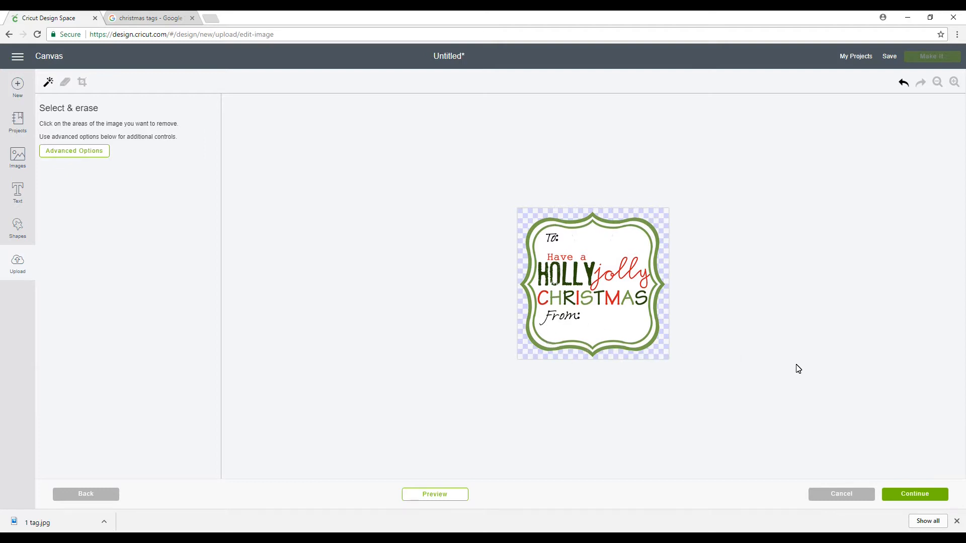
Finish cleanup, tag the image 'christmas', and save it as a print-then-cut image
click(914, 493)
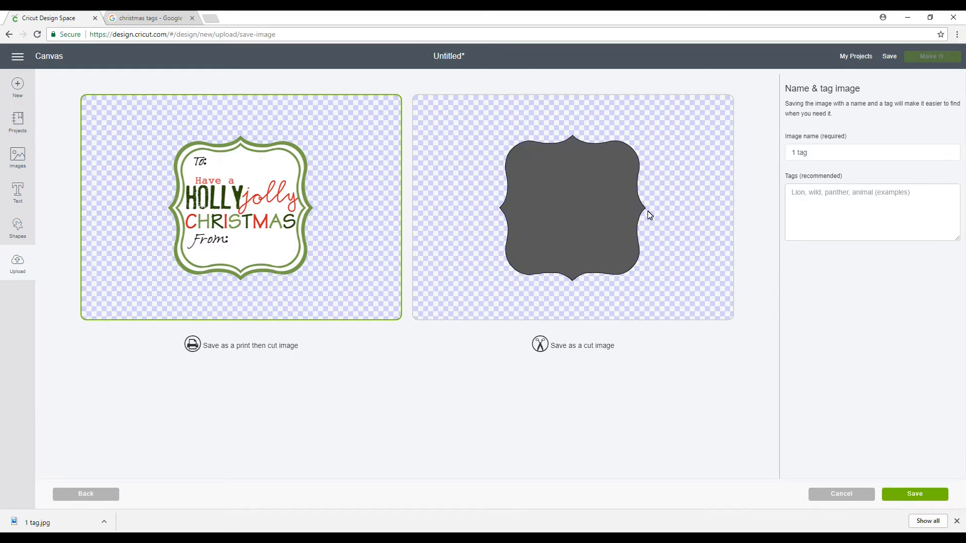
mouse_move(614, 140)
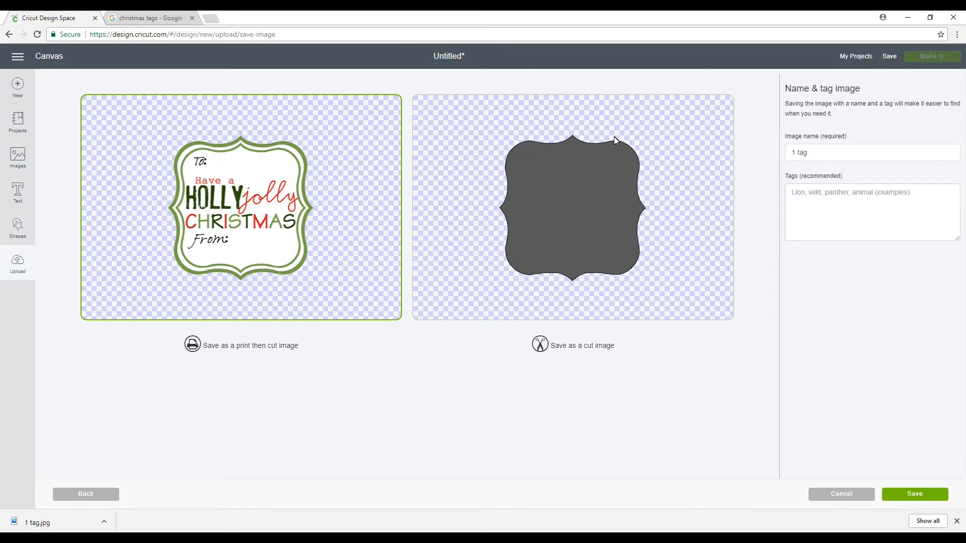
mouse_move(838, 196)
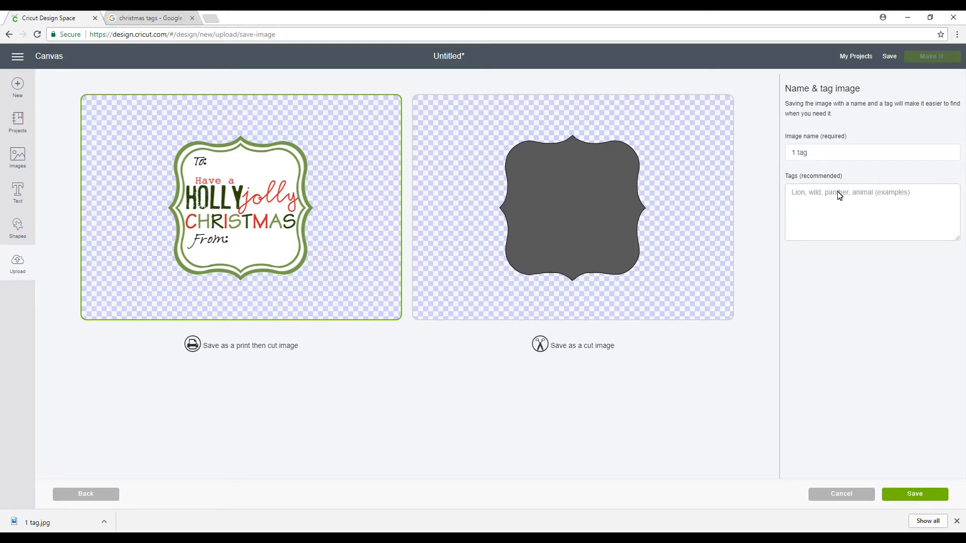
text(c)
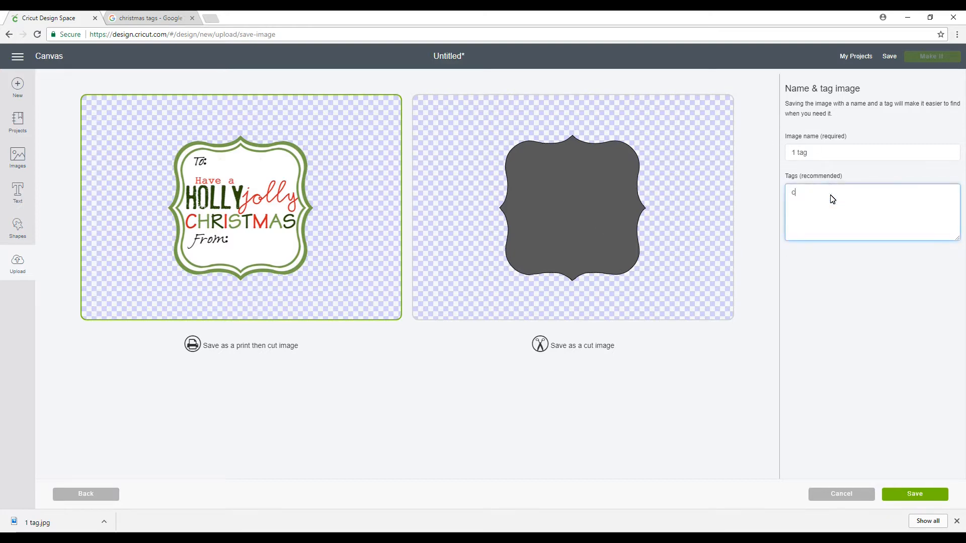
text(hris)
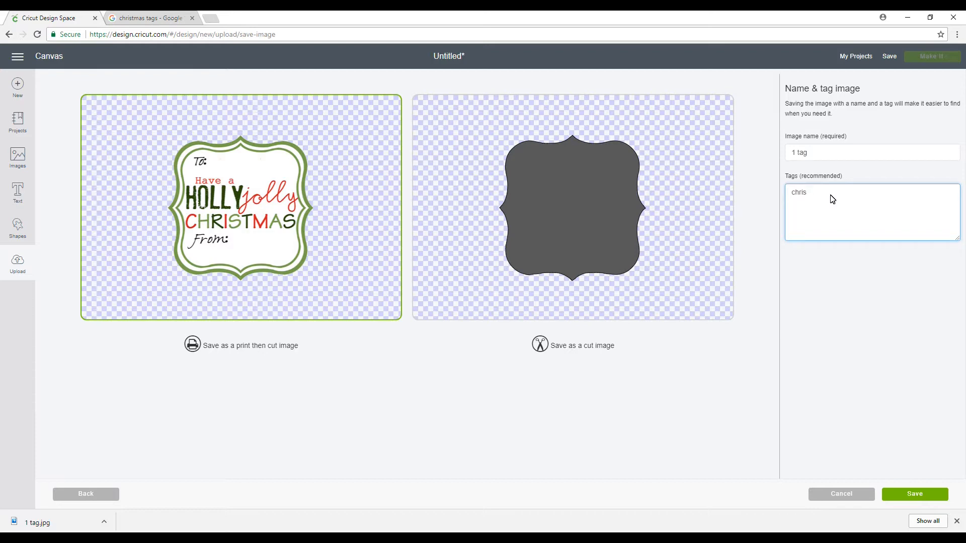
text(tmas)
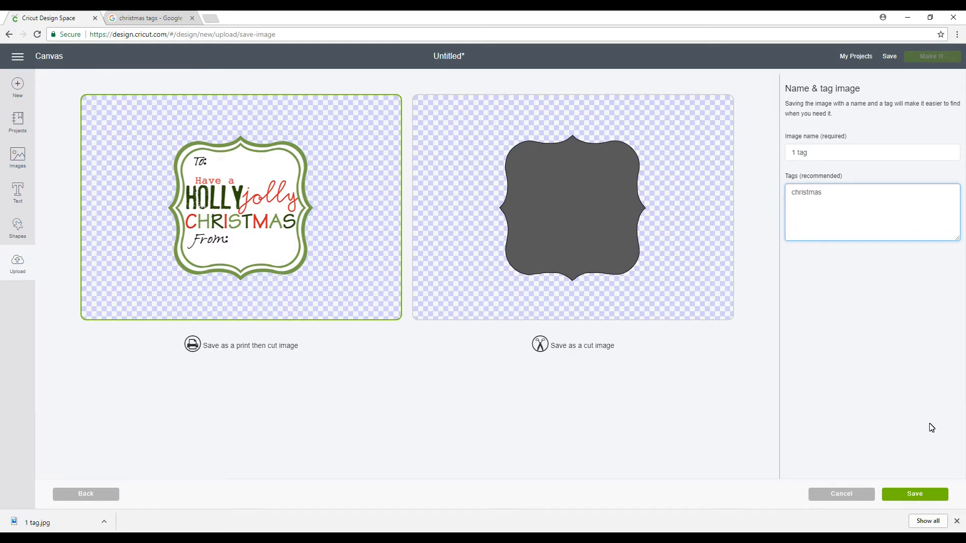
click(915, 494)
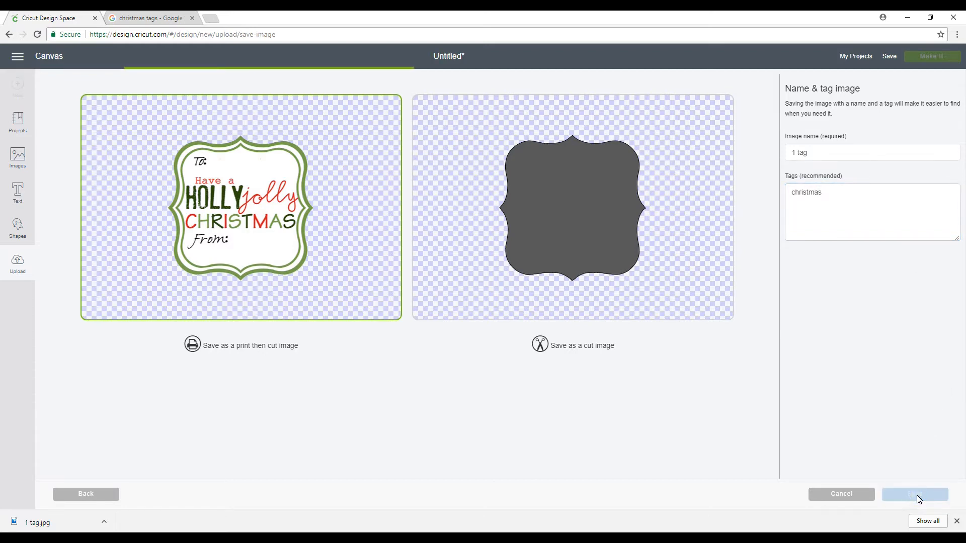
Insert the Holly Jolly tag from recently uploaded images onto the canvas
click(914, 494)
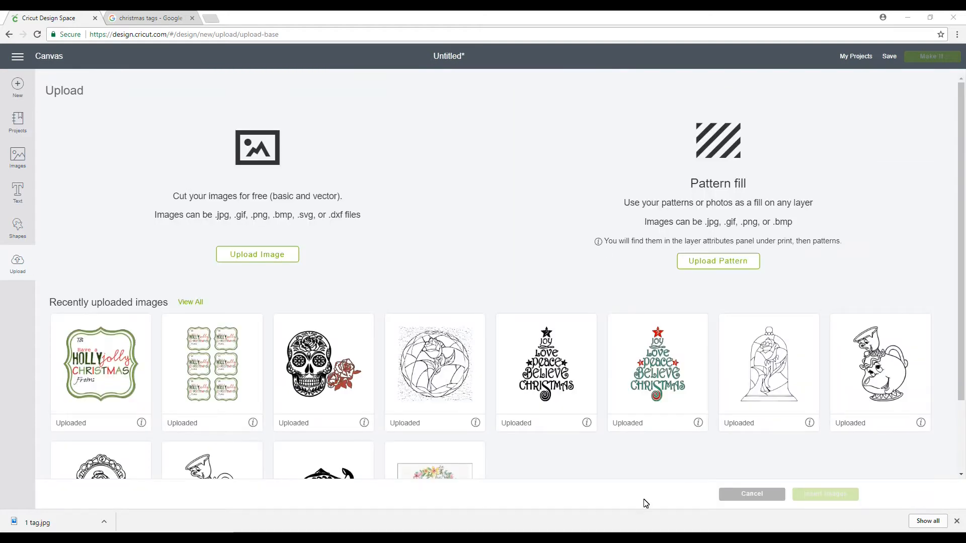
click(101, 362)
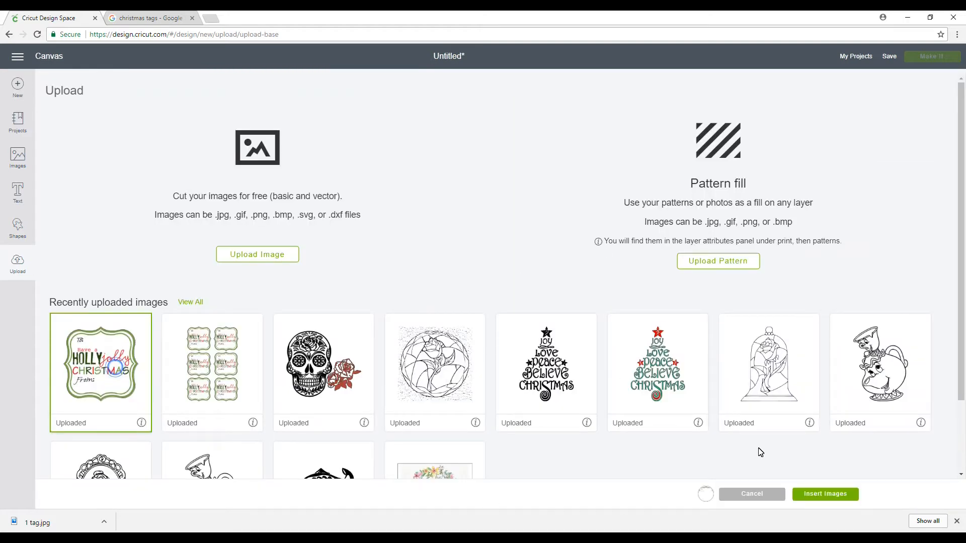
click(751, 493)
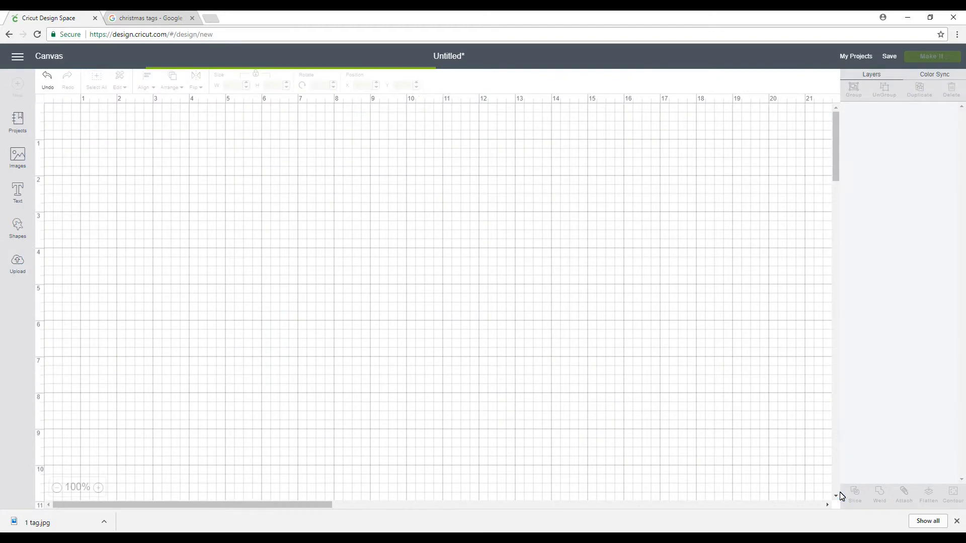
mouse_move(420, 403)
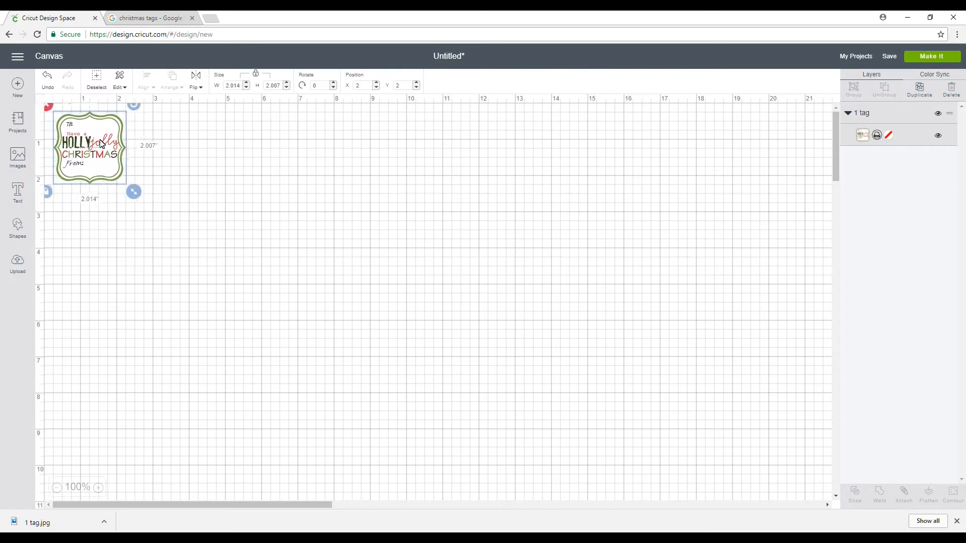
Resize the tag to about 5.75 inches wide and send the design to Make It
drag(92, 151, 90, 148)
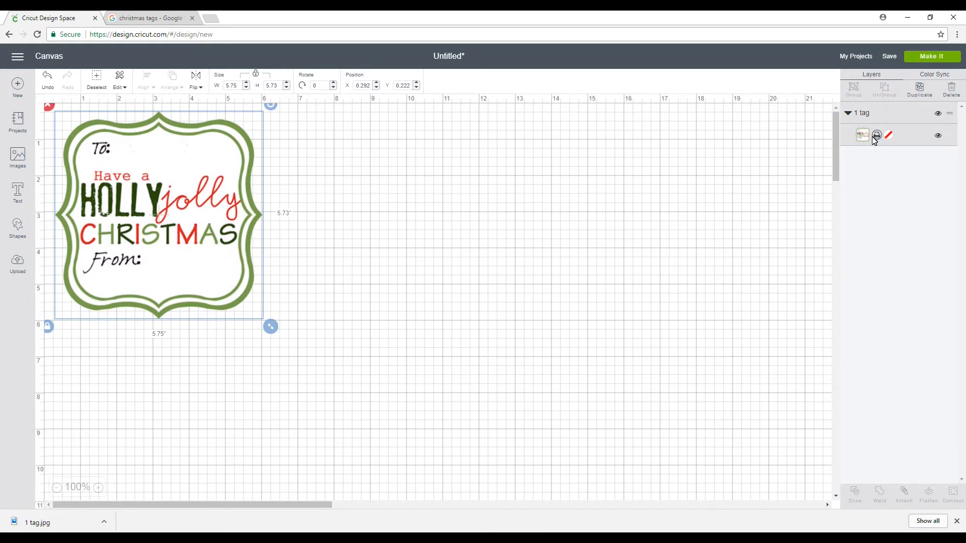
click(929, 56)
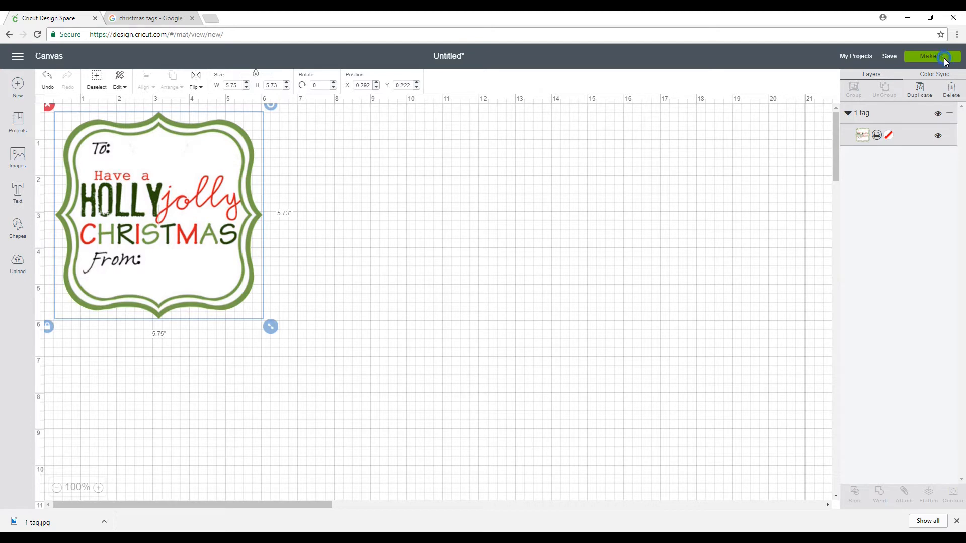
Load the Prepare mats screen with the single large tag on a print-then-cut mat
click(930, 56)
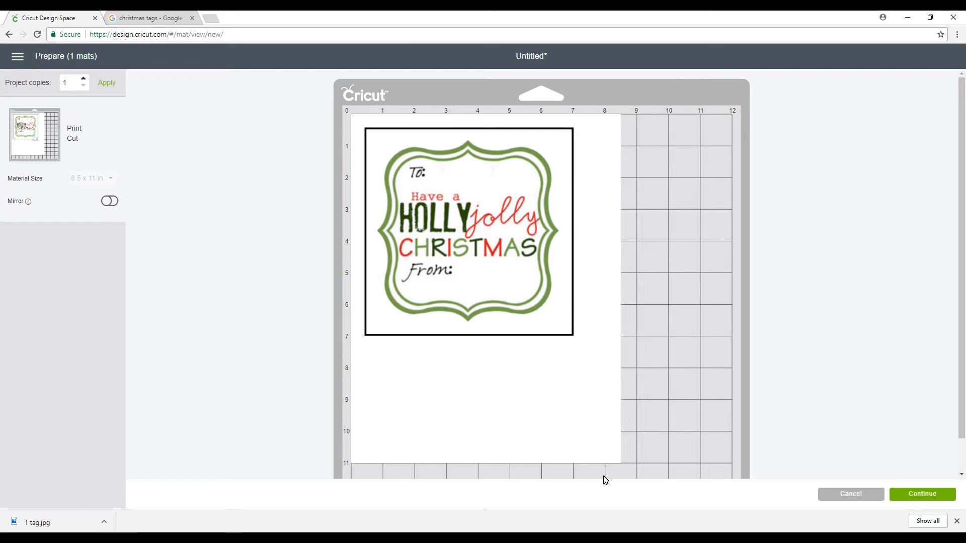
mouse_move(589, 363)
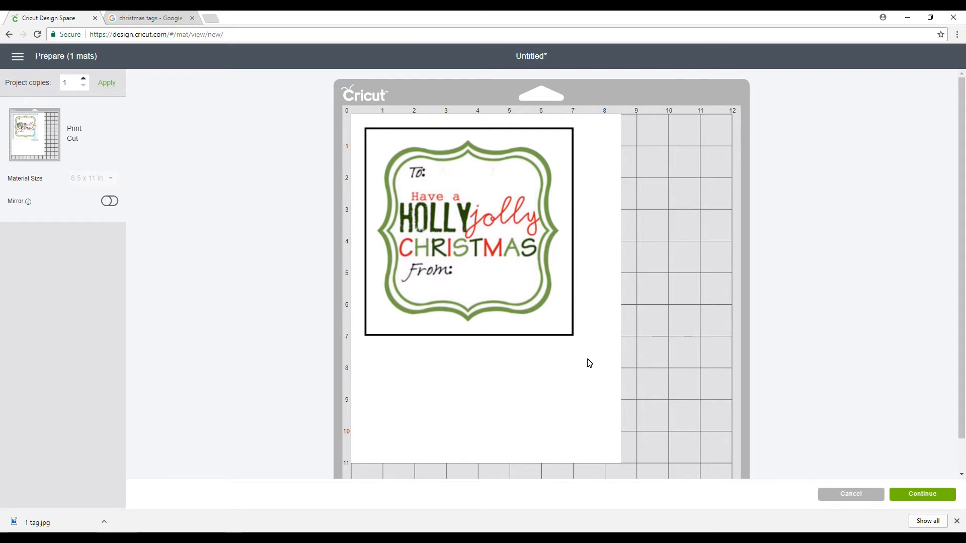
mouse_move(586, 196)
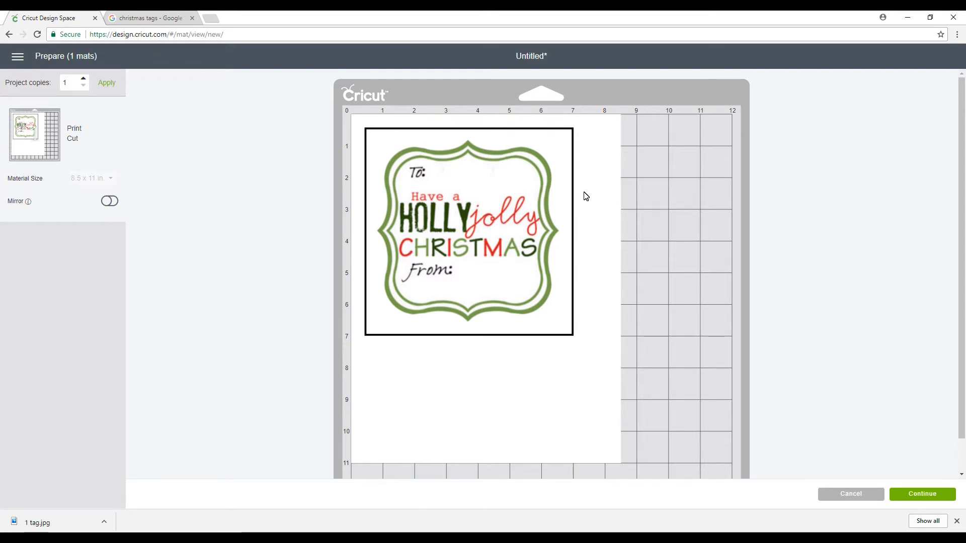
mouse_move(9, 34)
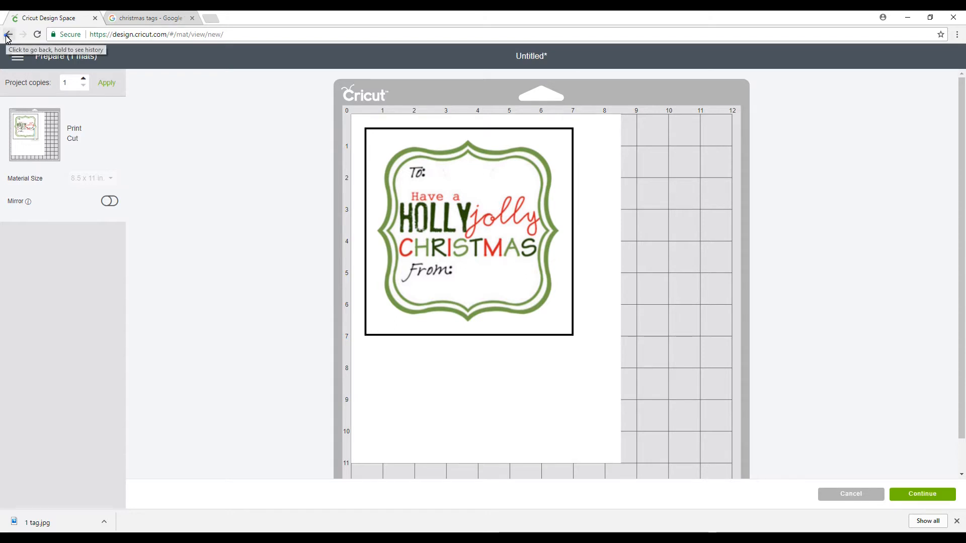
Back on the canvas, shrink the tag to about 2.2 inches square and send it to Make It
click(9, 34)
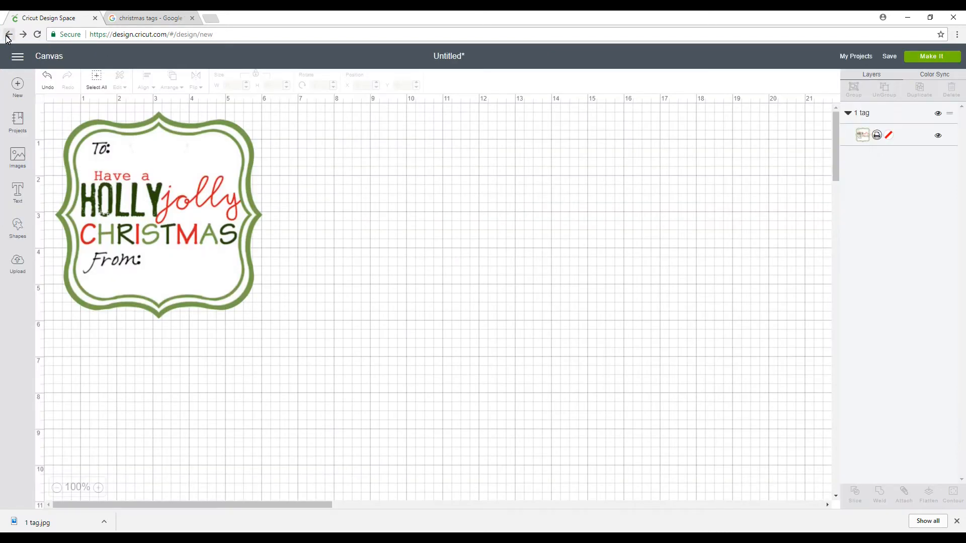
click(157, 213)
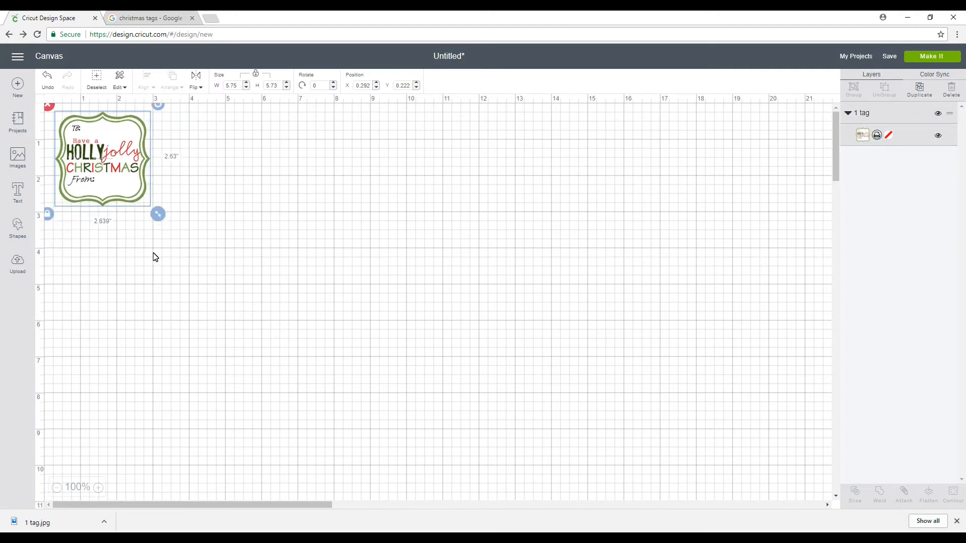
drag(158, 213, 143, 198)
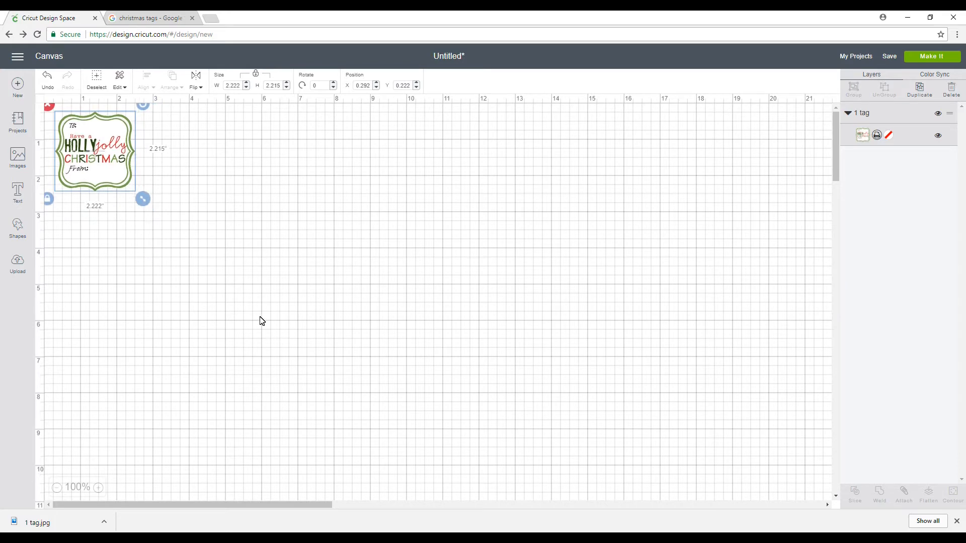
mouse_move(398, 111)
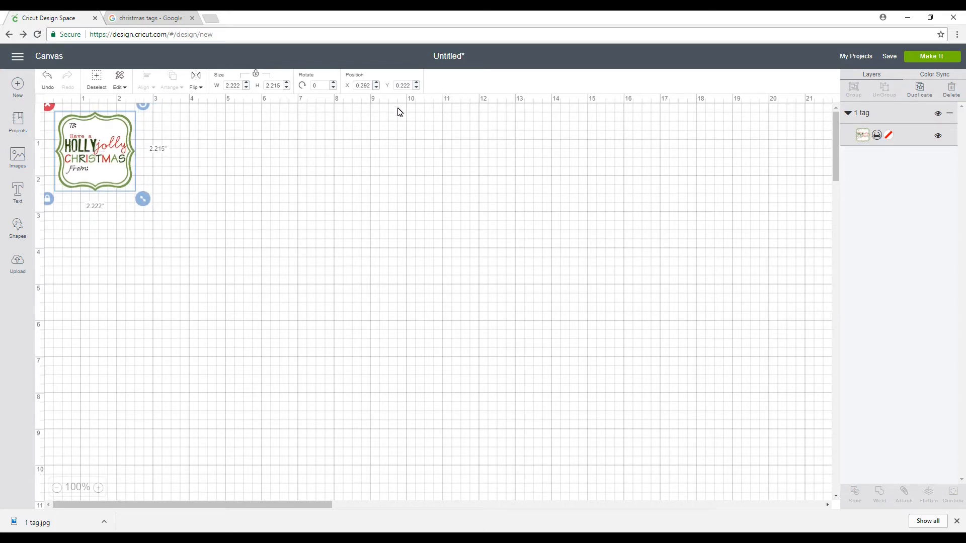
mouse_move(115, 153)
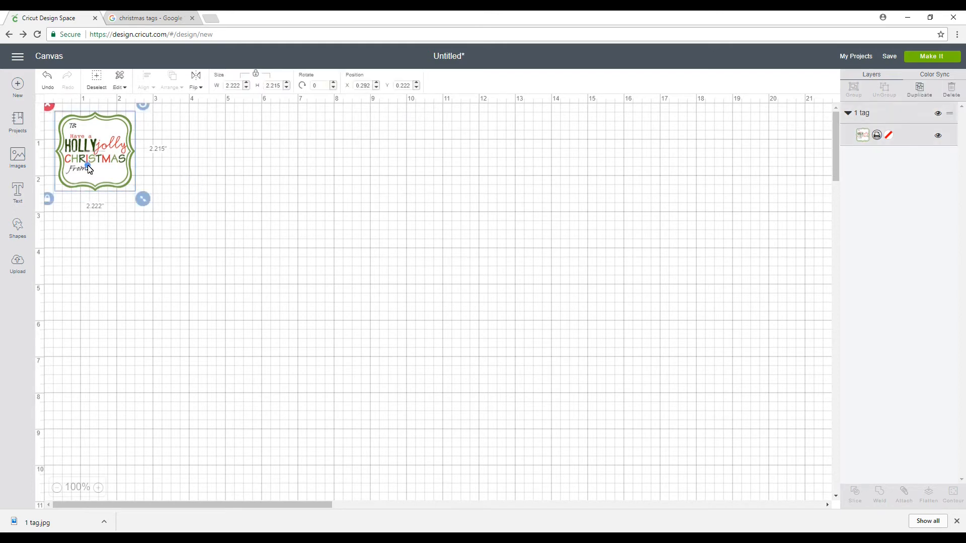
click(932, 57)
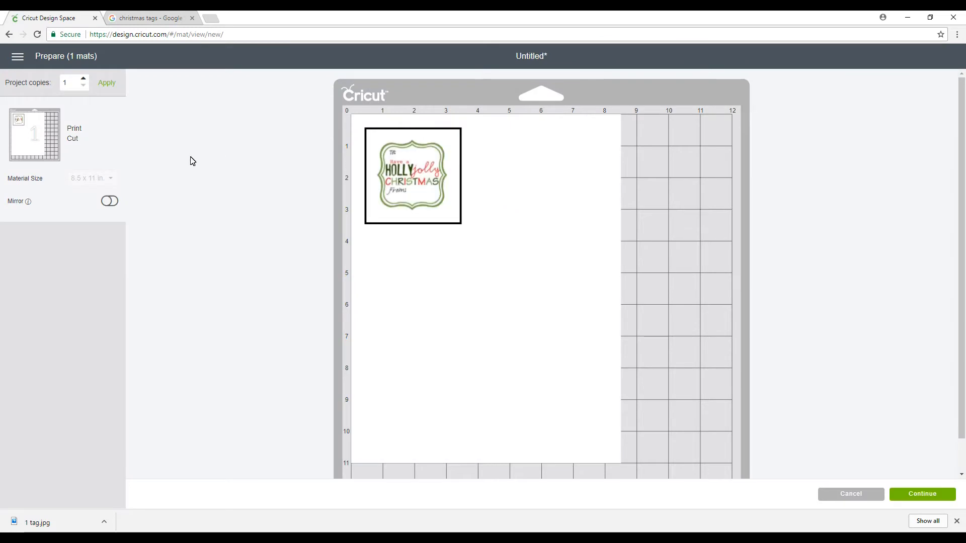
Raise Project copies through 4 and 8 to 12, applying each, filling one mat and adding a second
click(84, 80)
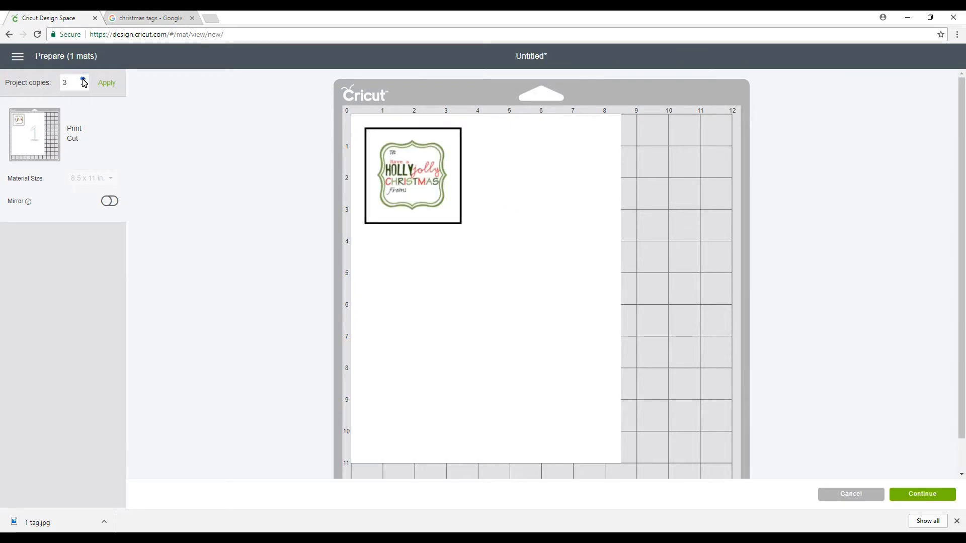
click(82, 79)
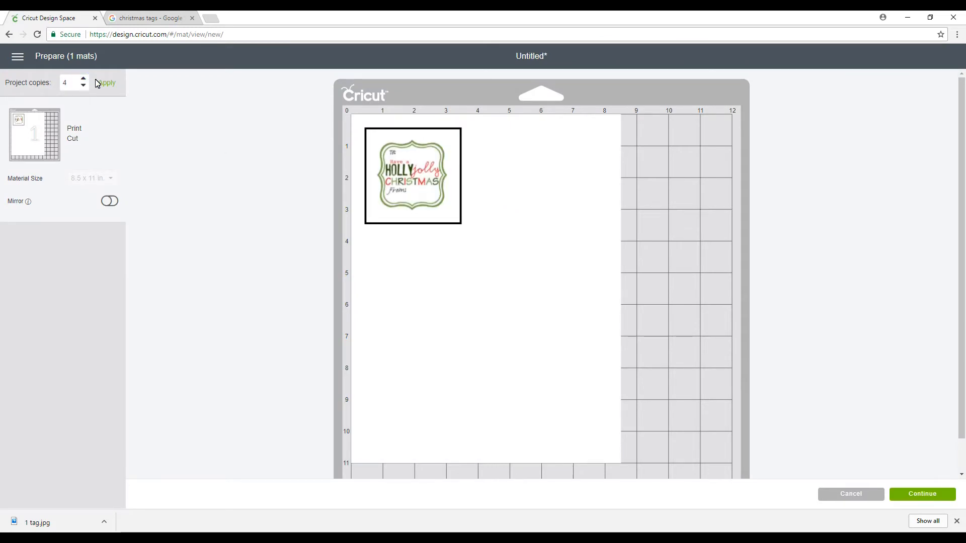
click(105, 83)
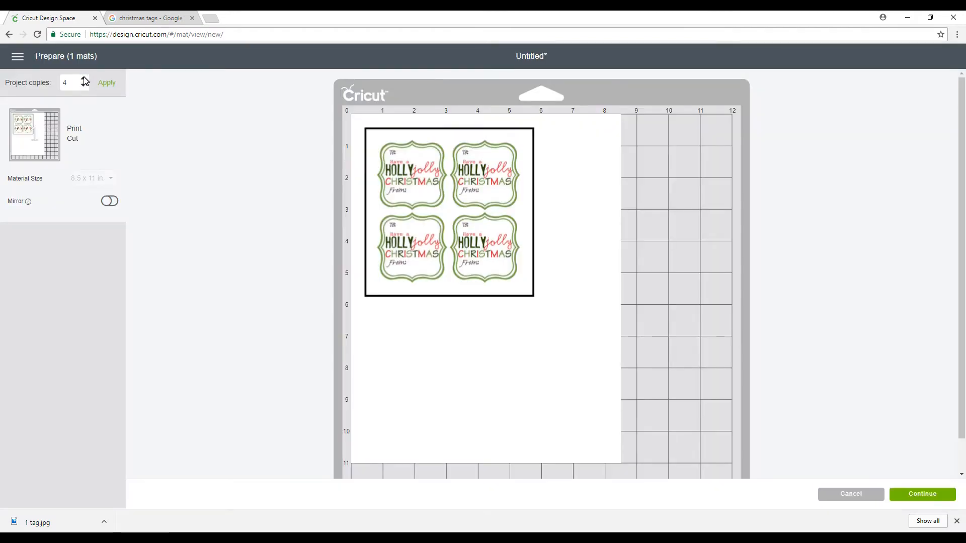
click(83, 80)
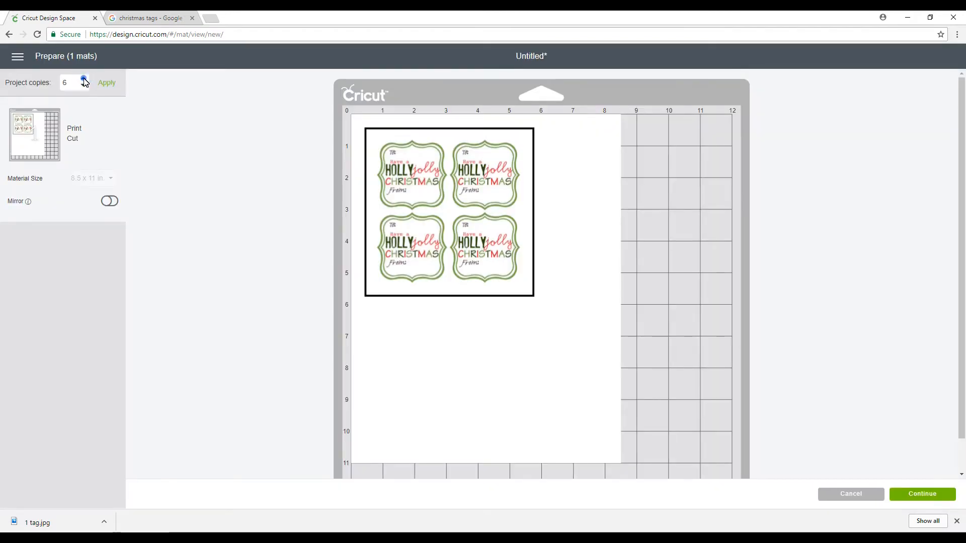
click(83, 80)
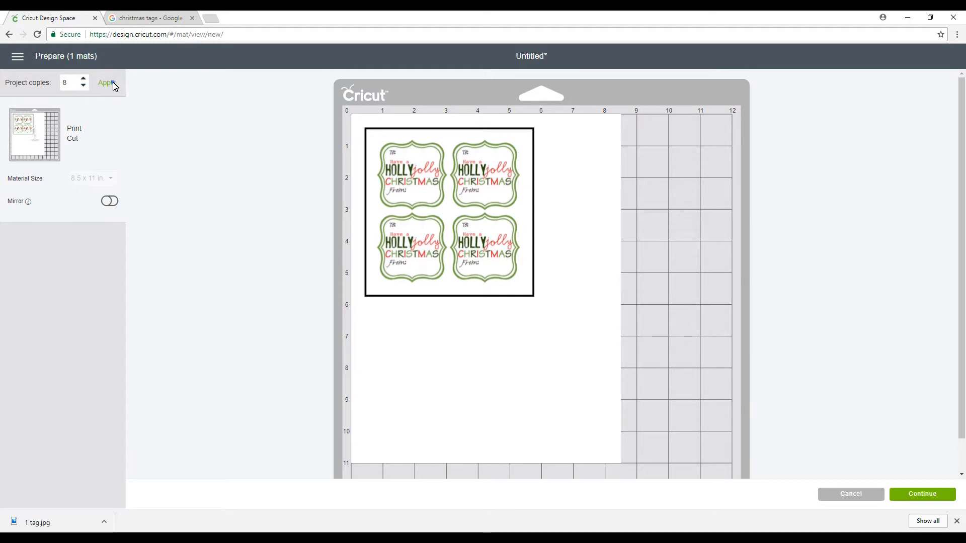
click(105, 83)
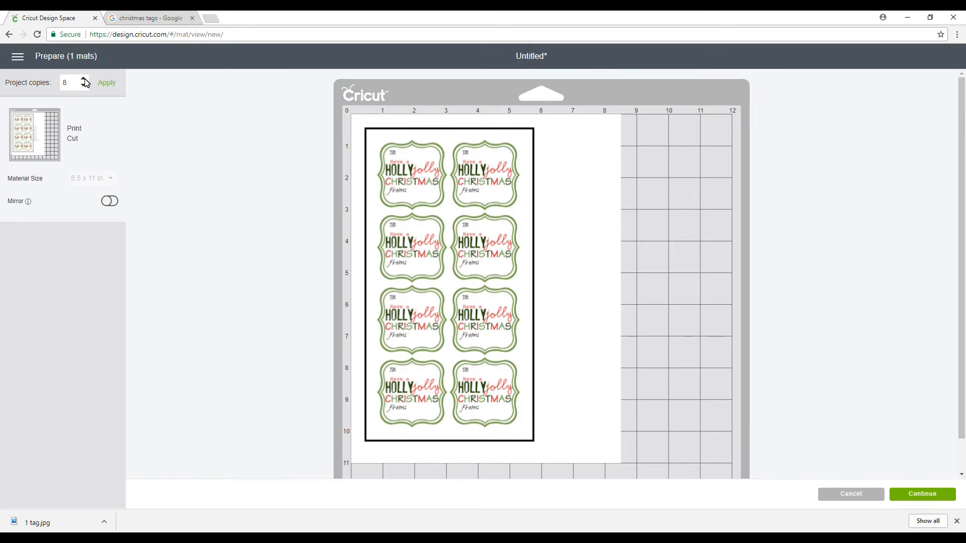
click(84, 78)
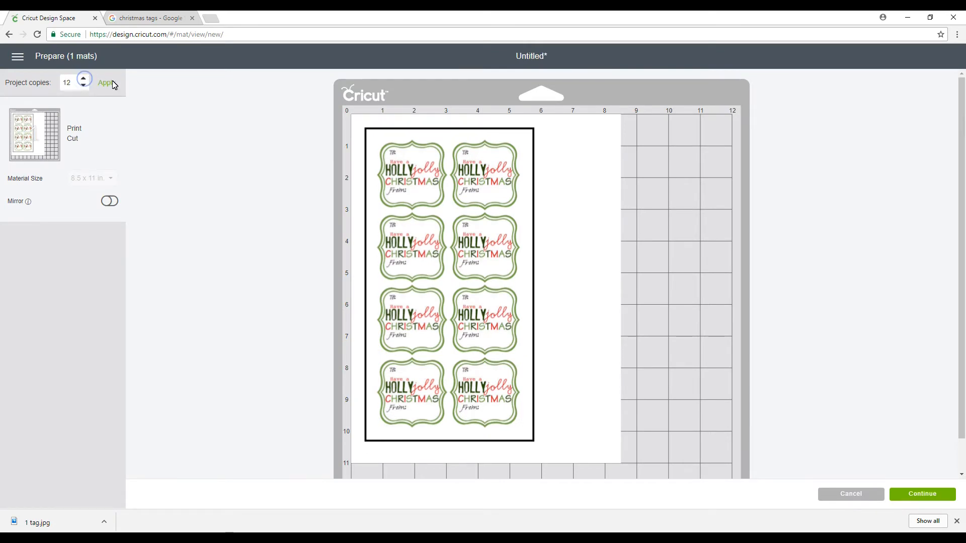
click(105, 82)
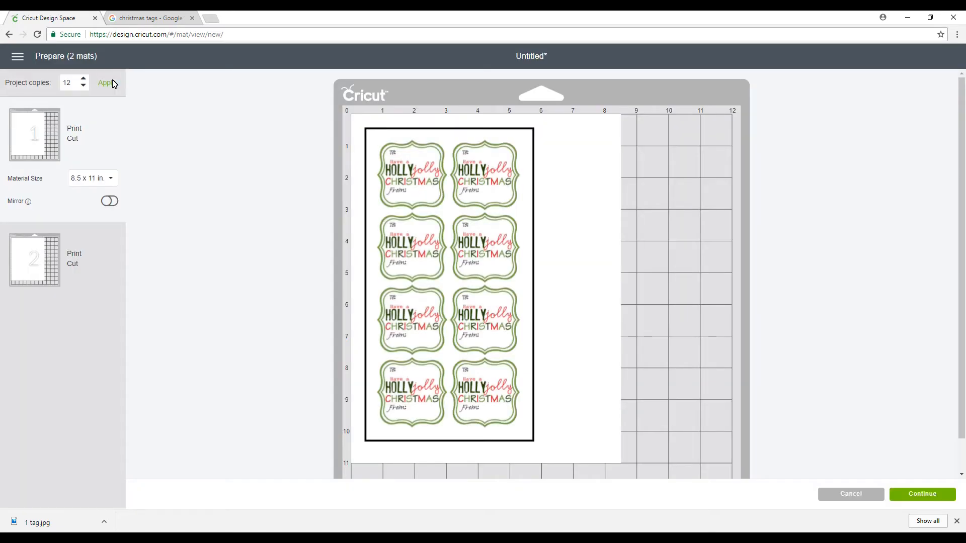
click(104, 82)
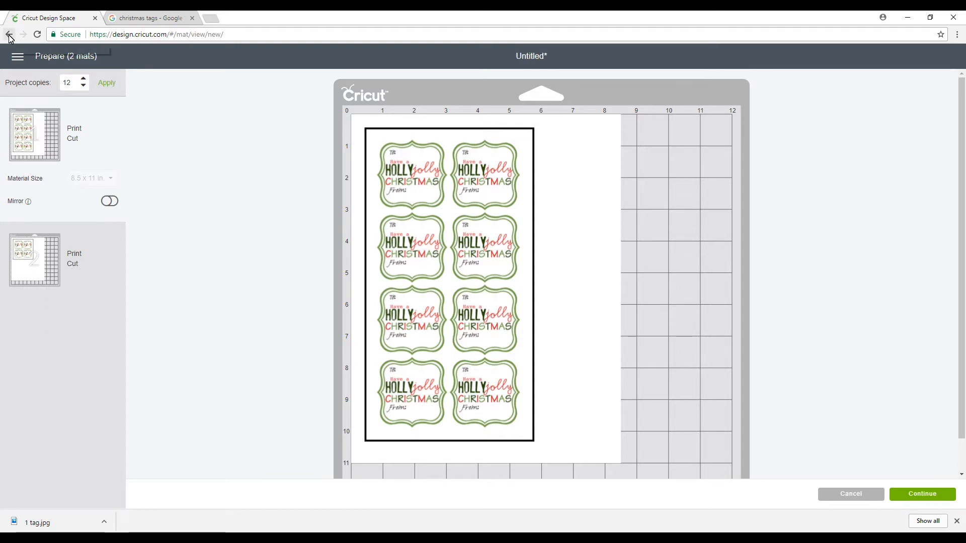
click(9, 34)
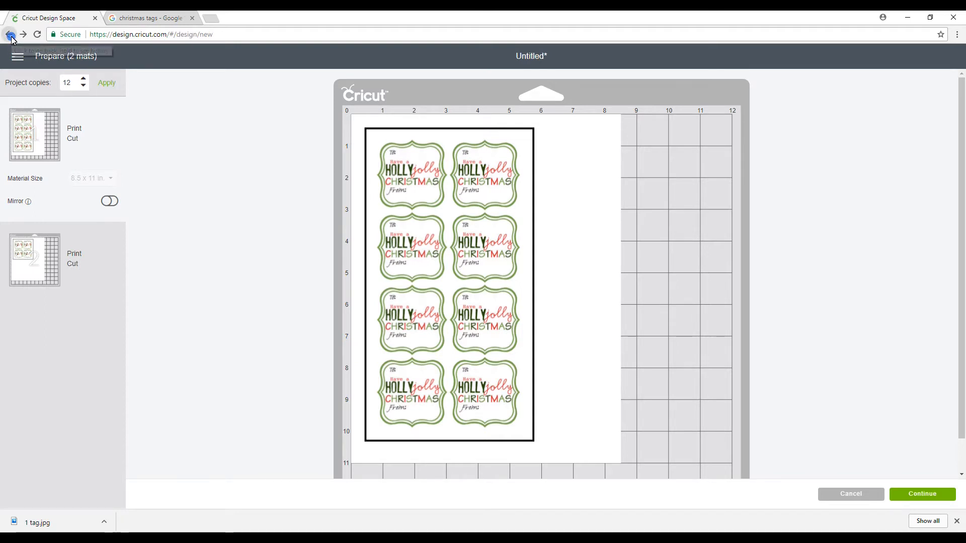
Shrink the tag to about 1.9 inches on the canvas and send it back to mat preparation
click(10, 34)
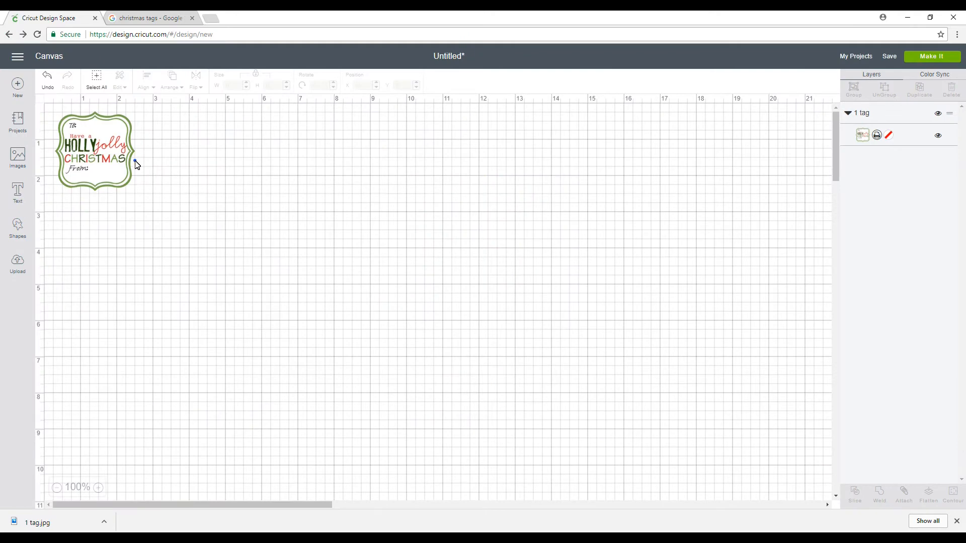
click(94, 148)
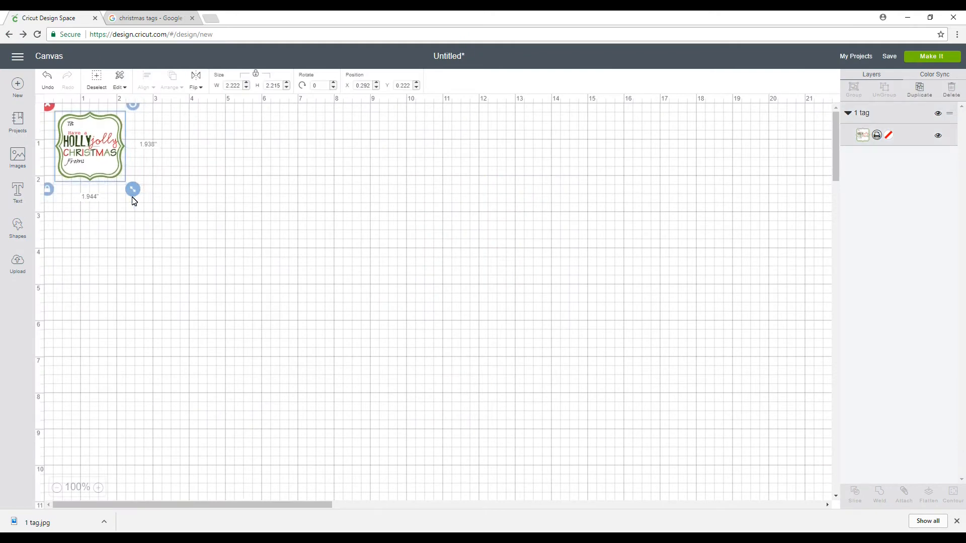
click(627, 130)
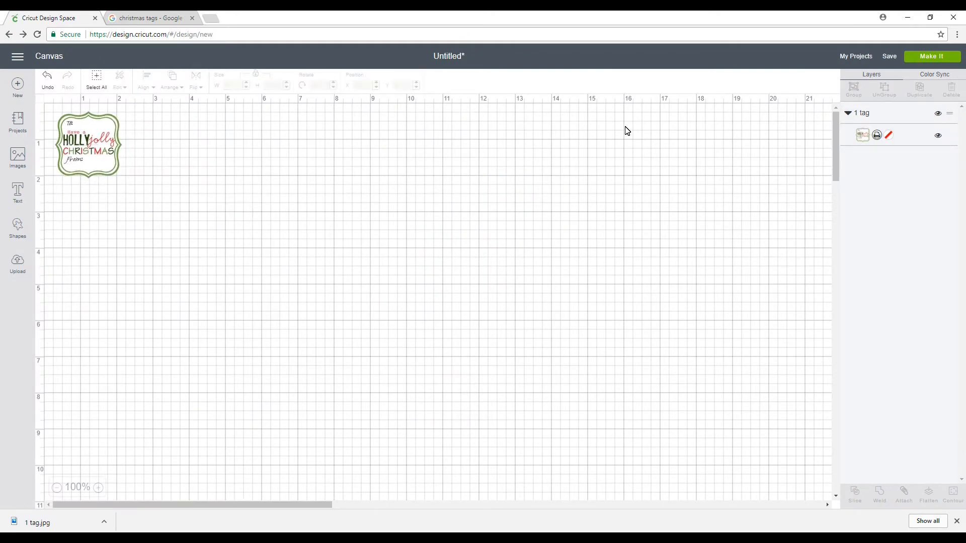
click(932, 56)
text(12)
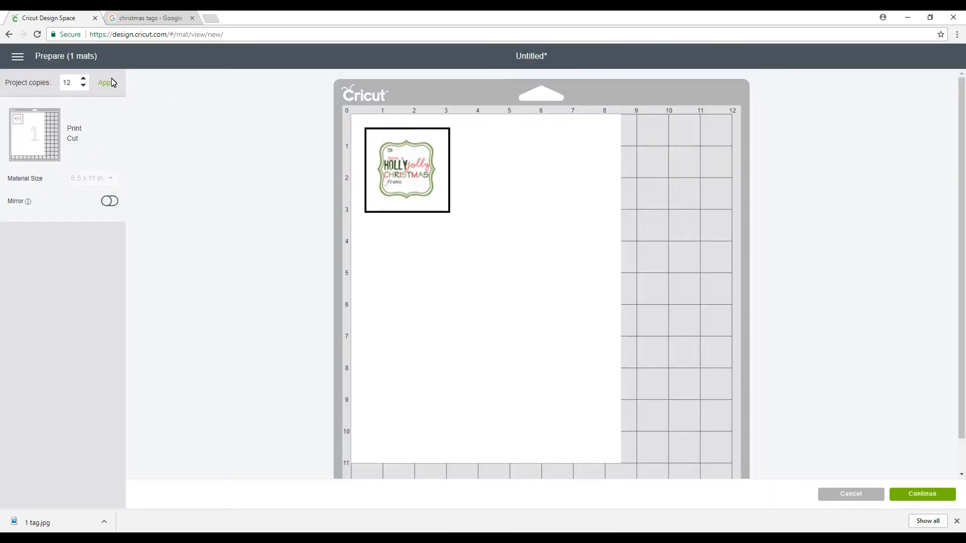
Apply 12 project copies to fill one mat with tags and continue to printing
click(105, 81)
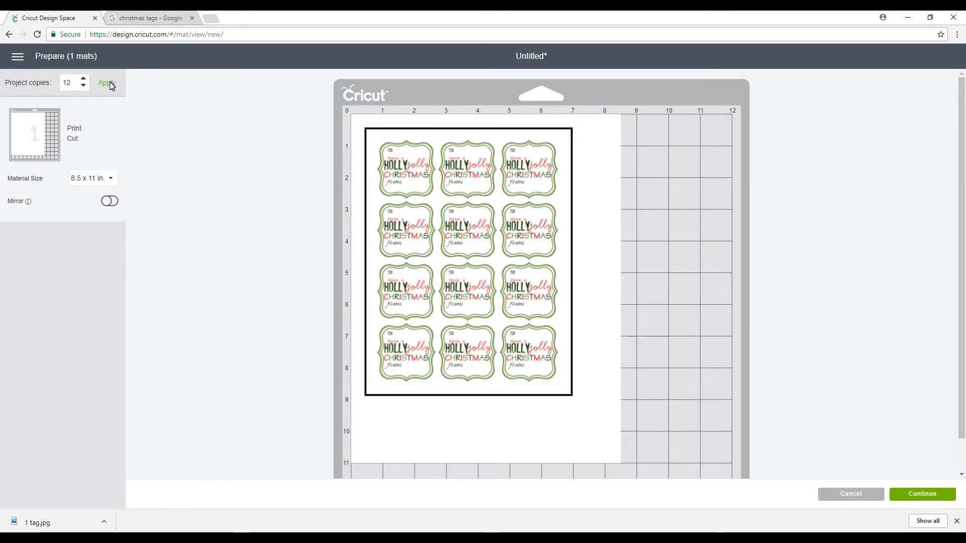
click(106, 82)
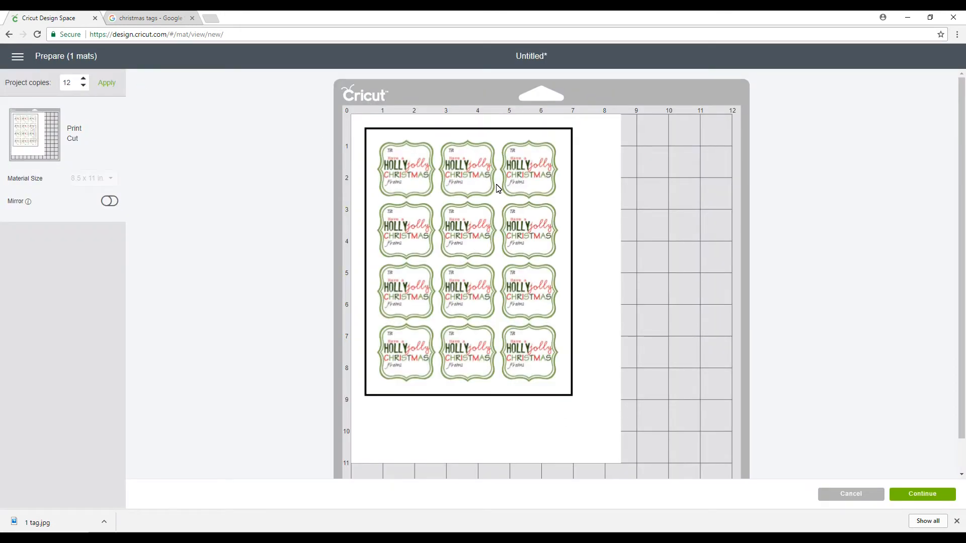
mouse_move(650, 375)
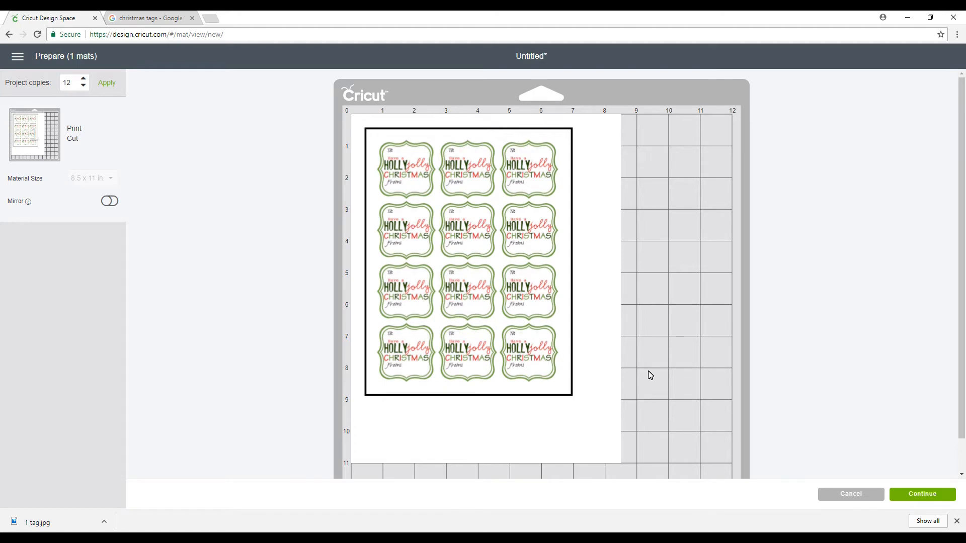
mouse_move(629, 133)
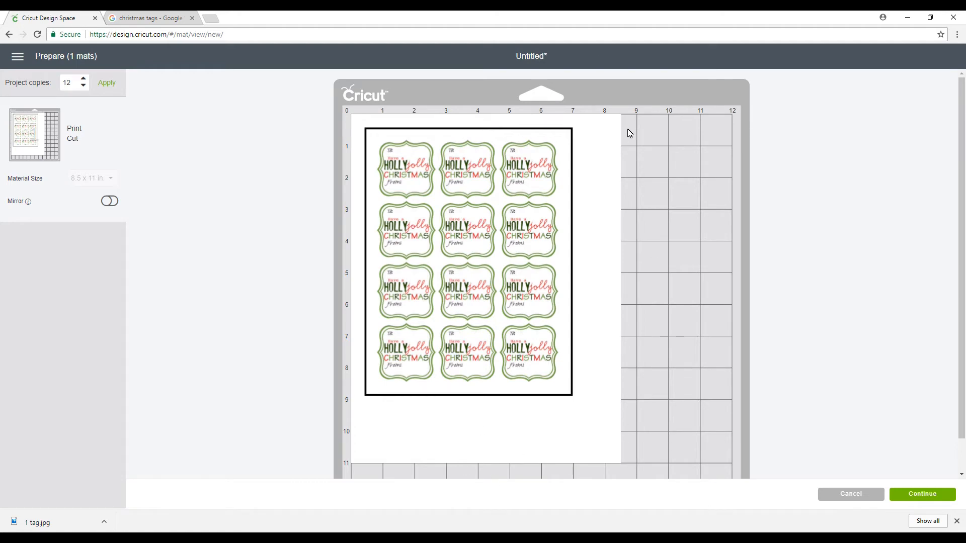
mouse_move(617, 318)
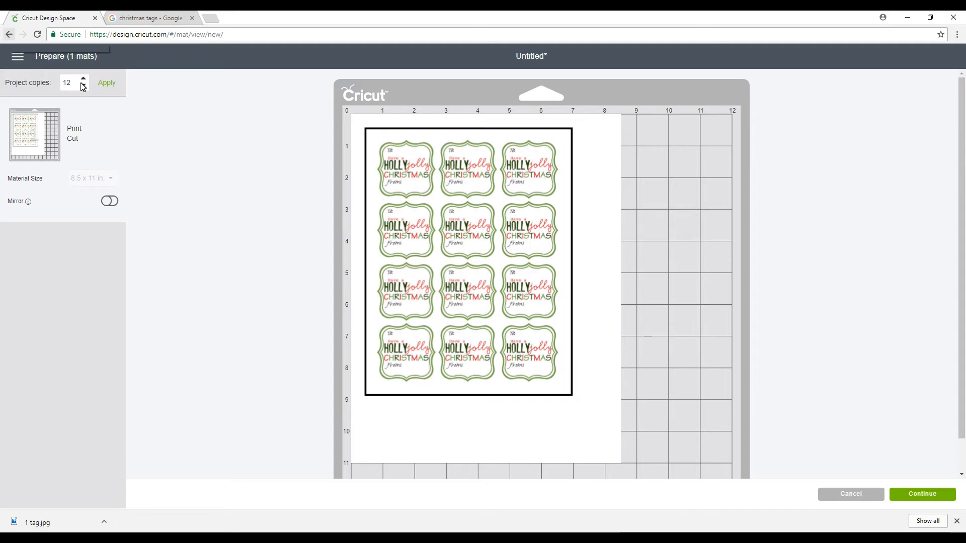
mouse_move(486, 199)
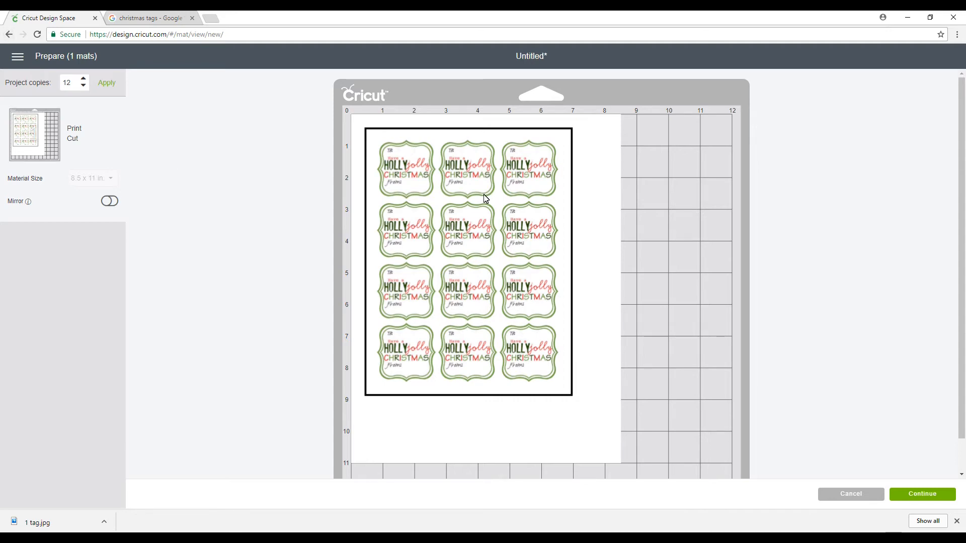
mouse_move(541, 312)
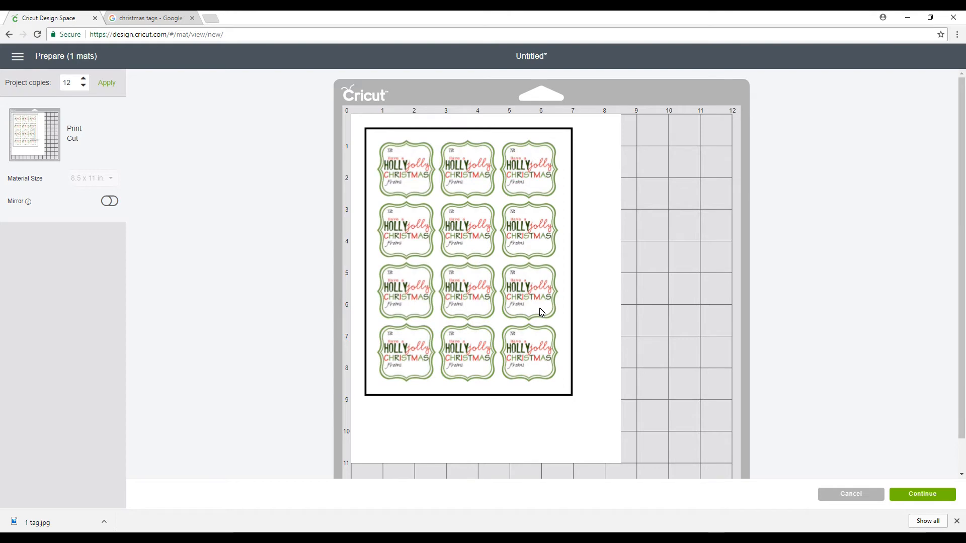
mouse_move(359, 133)
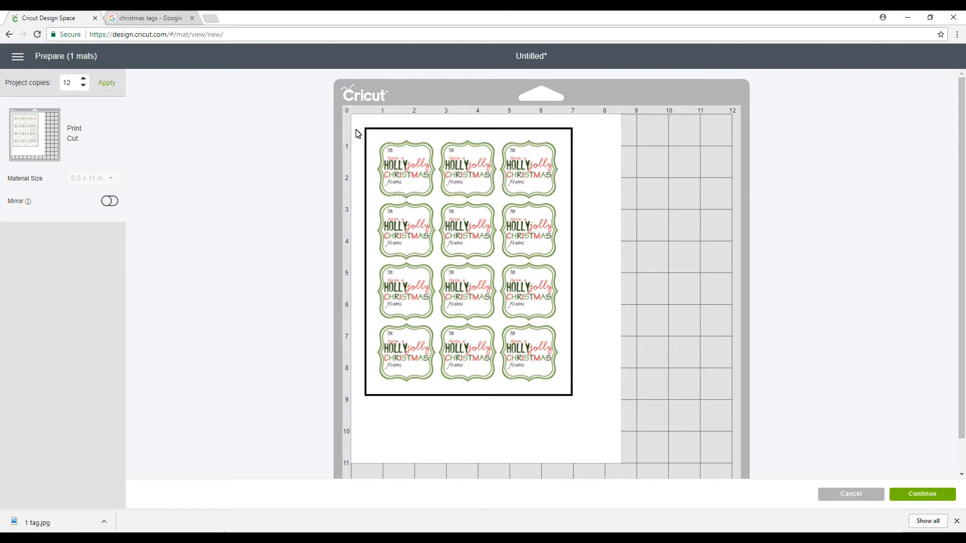
mouse_move(626, 331)
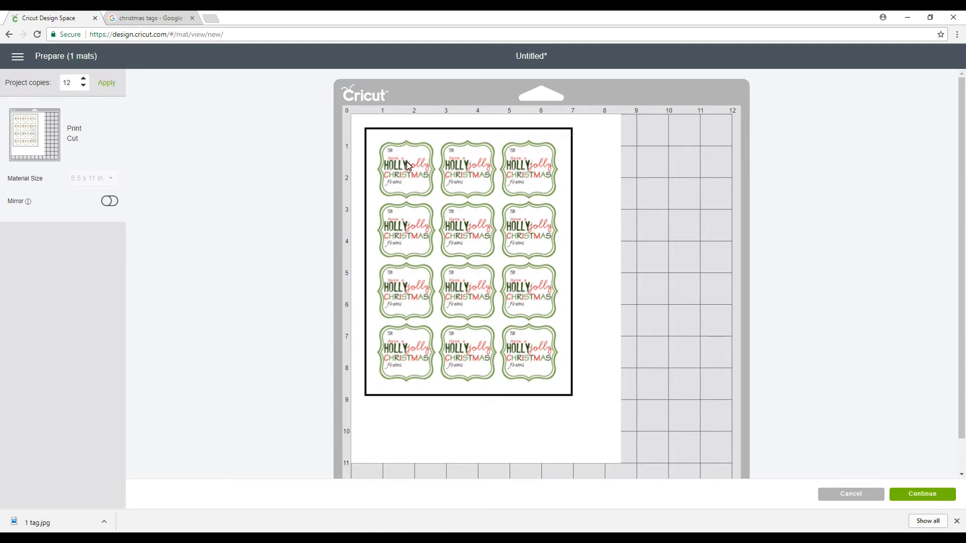
mouse_move(427, 150)
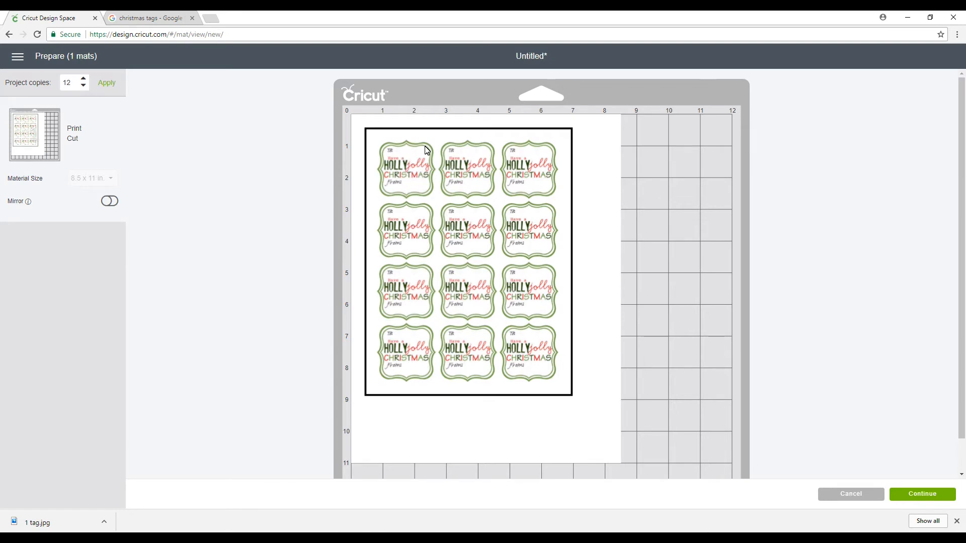
mouse_move(415, 180)
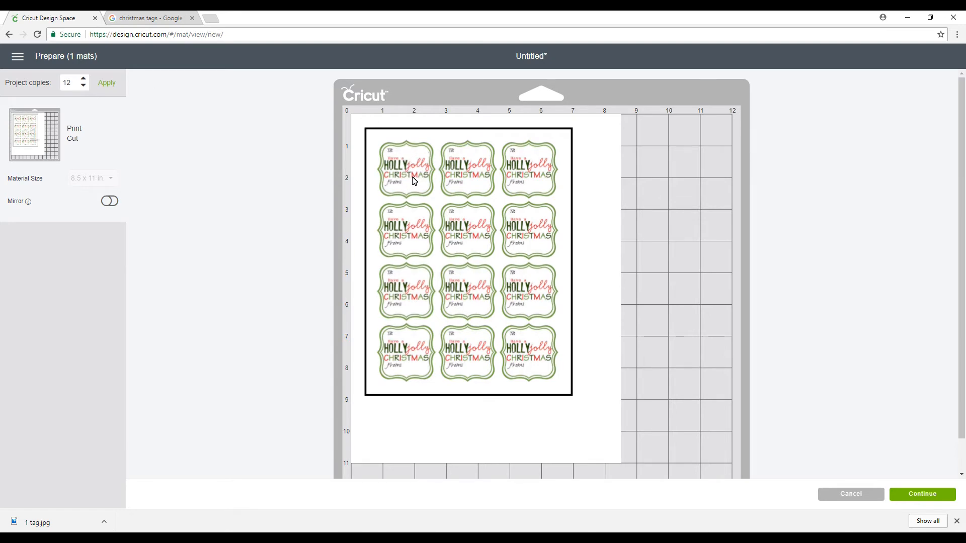
mouse_move(934, 498)
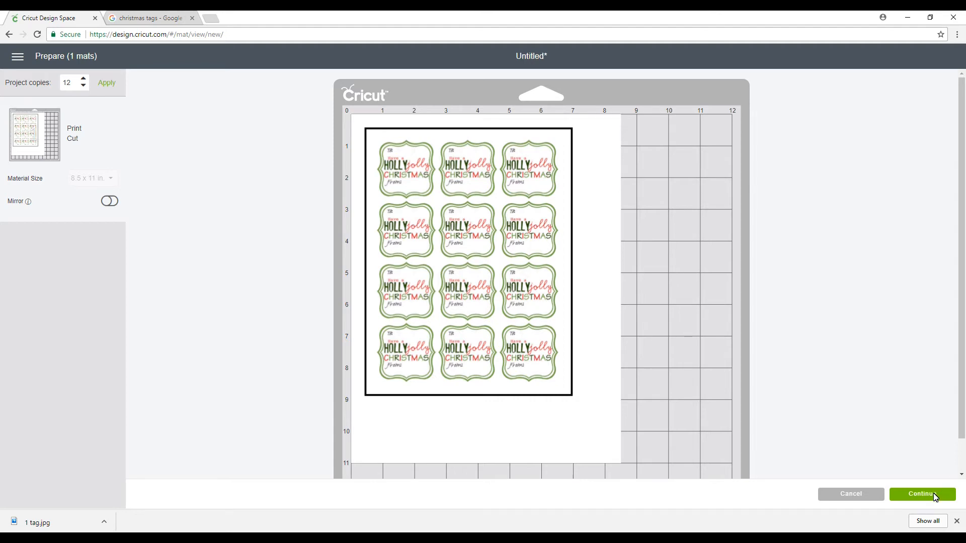
click(921, 493)
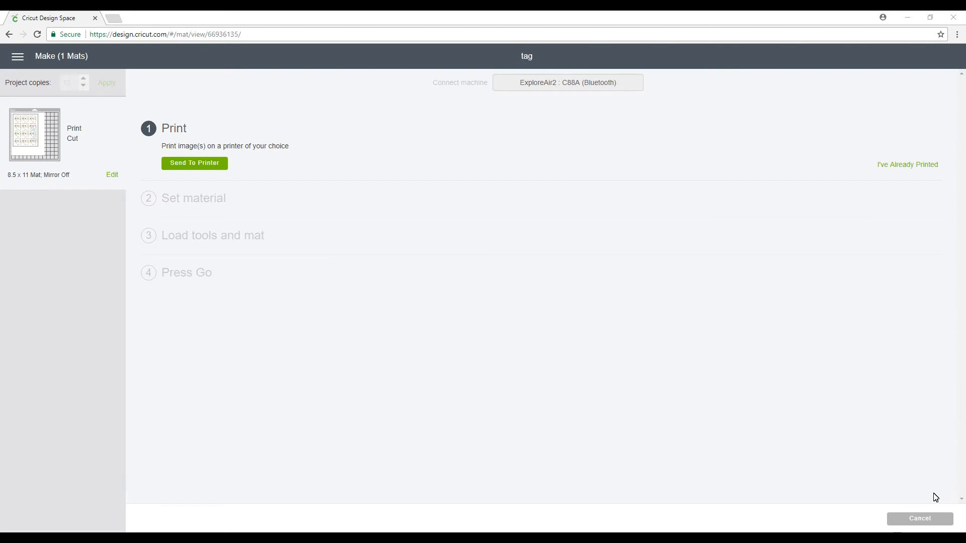
mouse_move(204, 168)
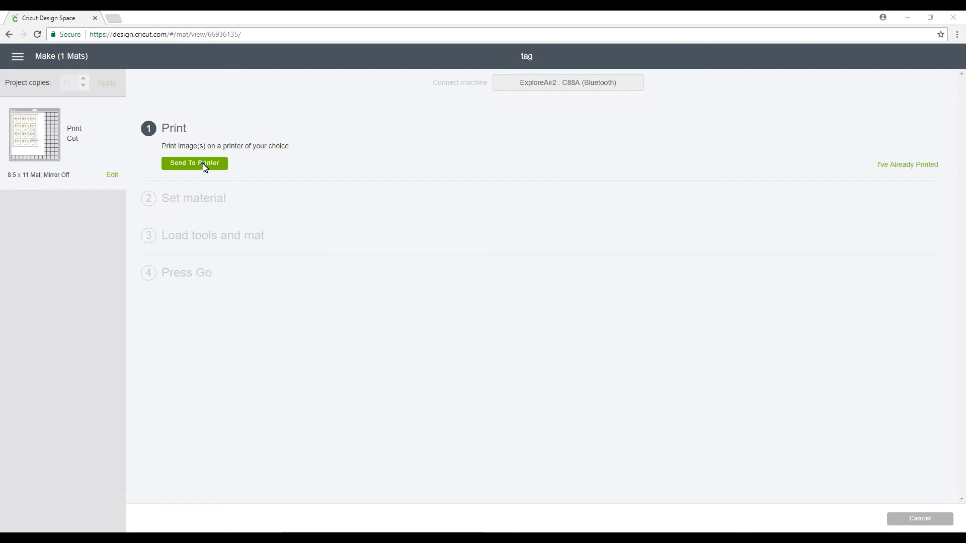
Send the twelve-tag sheet to the printer via Print setup
click(195, 163)
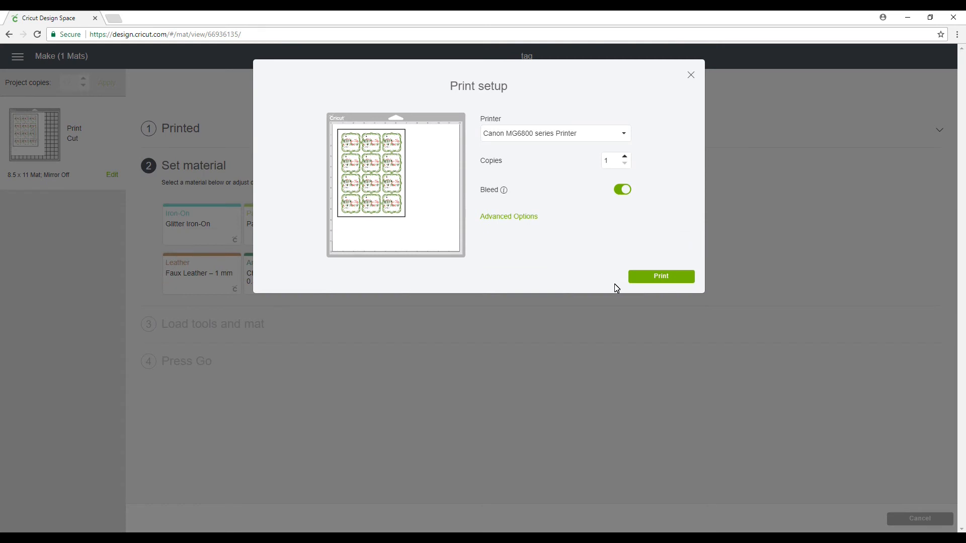
mouse_move(671, 283)
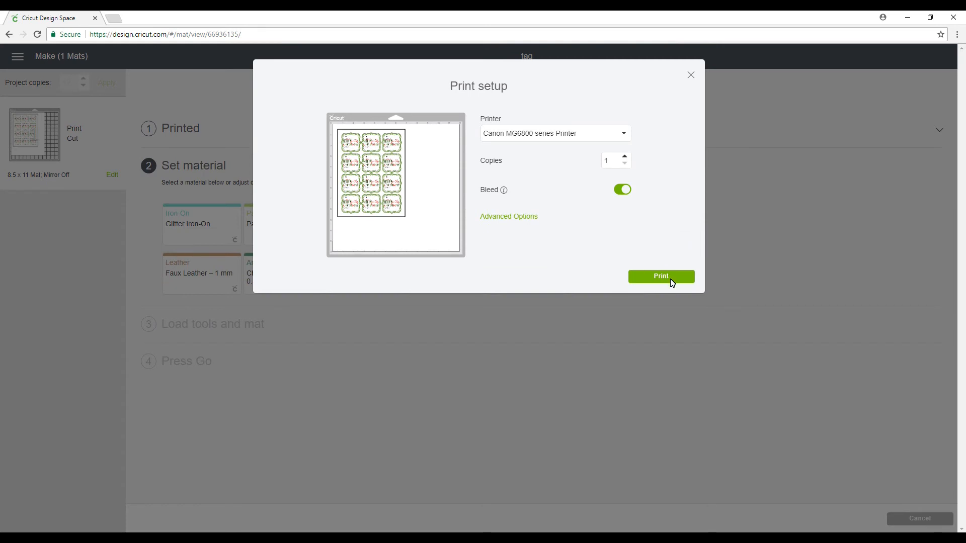
click(660, 276)
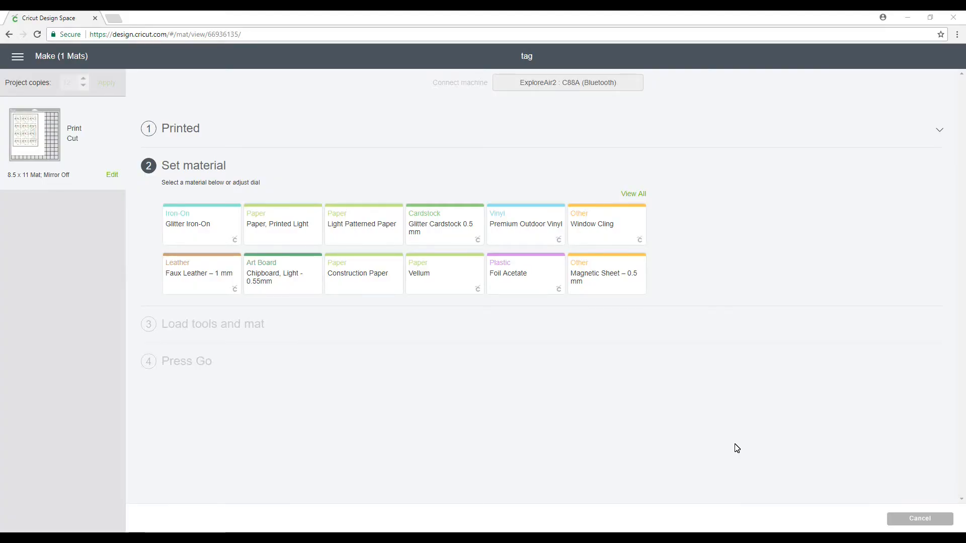
mouse_move(633, 193)
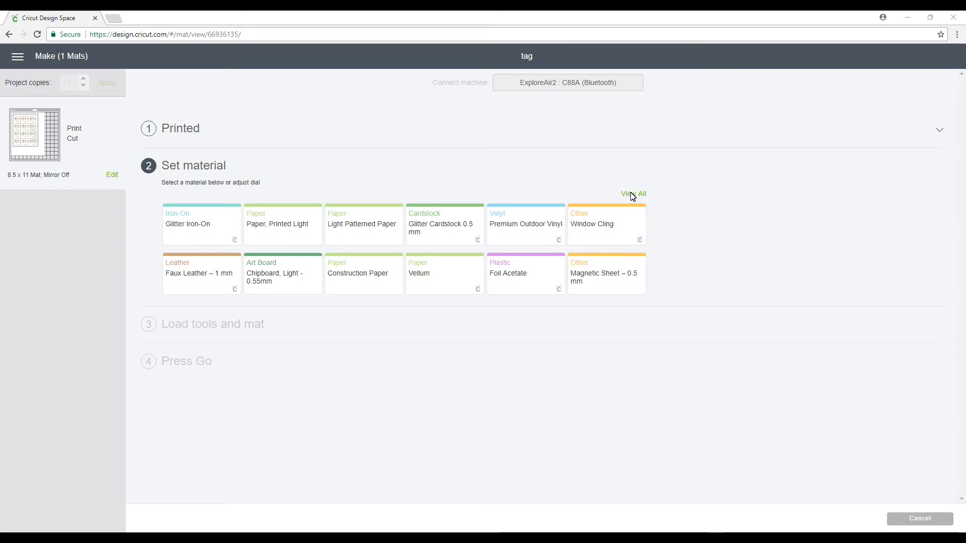
Choose Sticker Paper from the full material list as the cut material
click(633, 193)
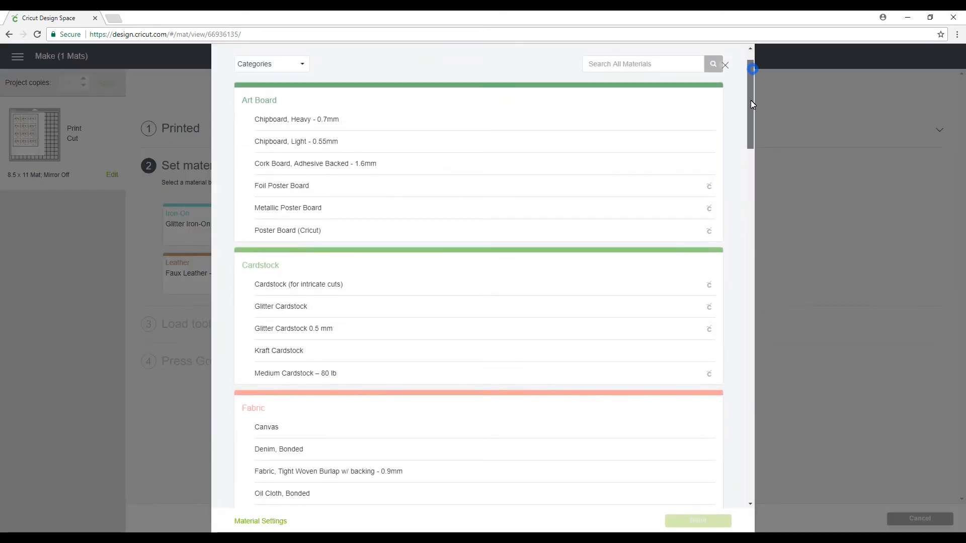
scroll(down, 3)
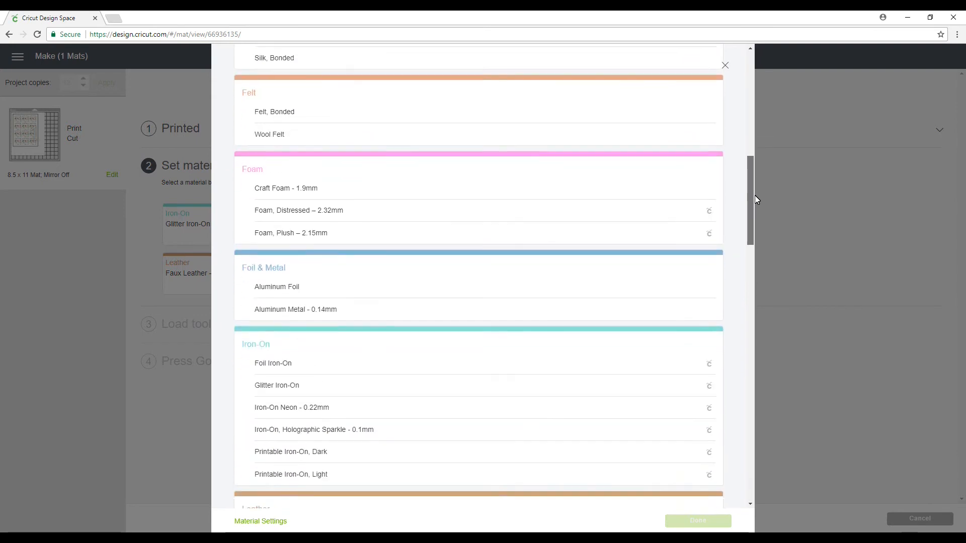
scroll(down, 3)
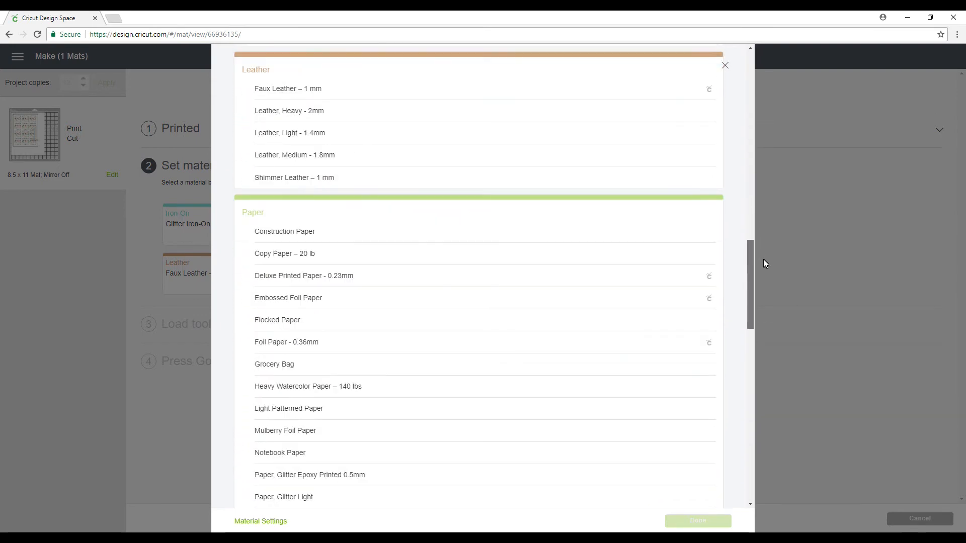
scroll(down, 3)
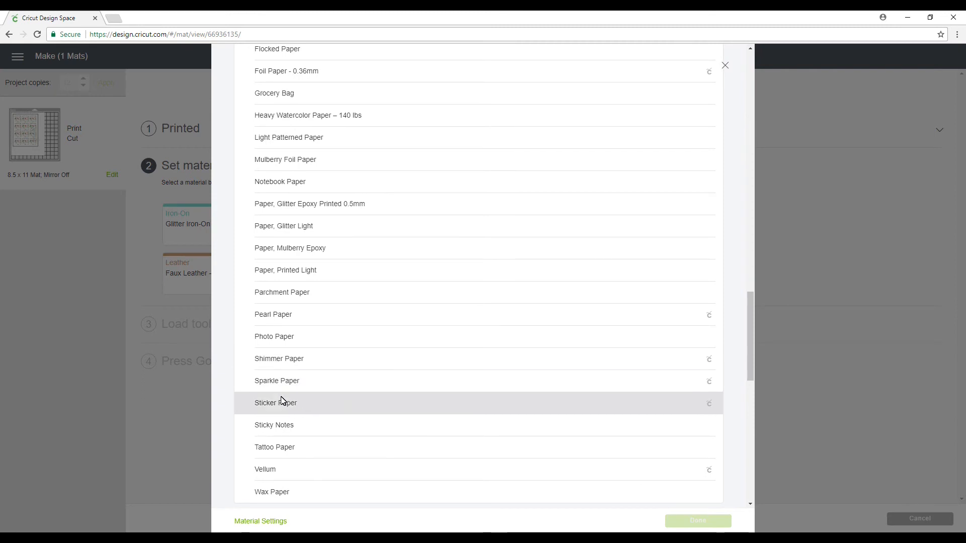
click(276, 402)
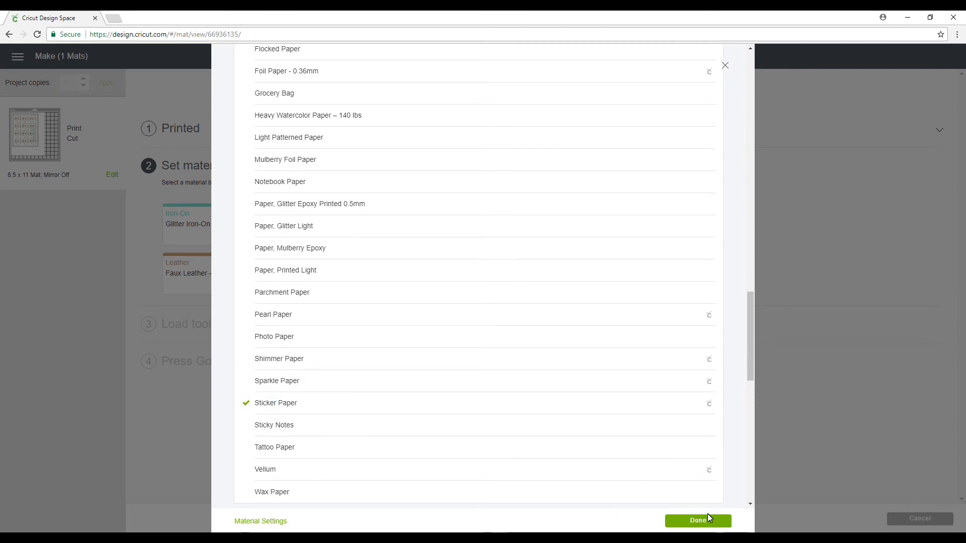
click(697, 521)
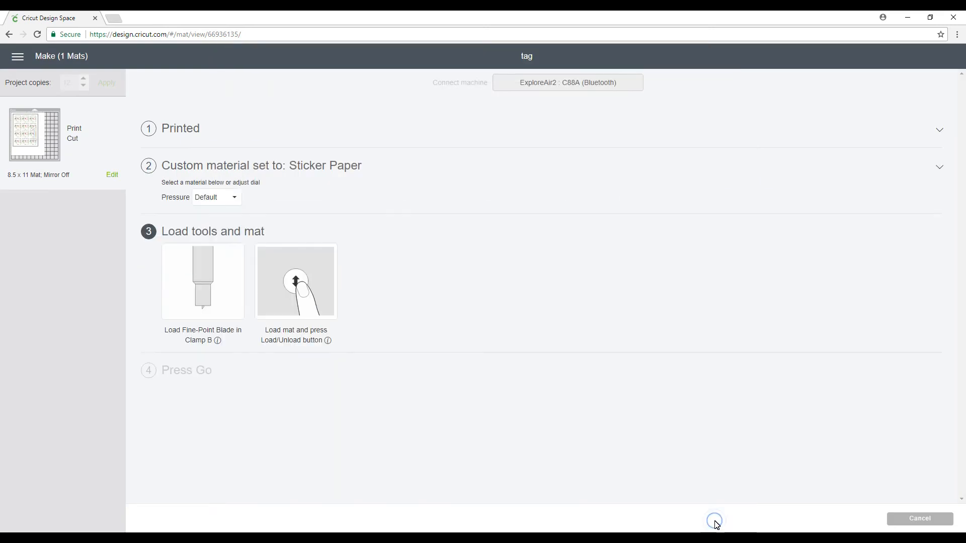